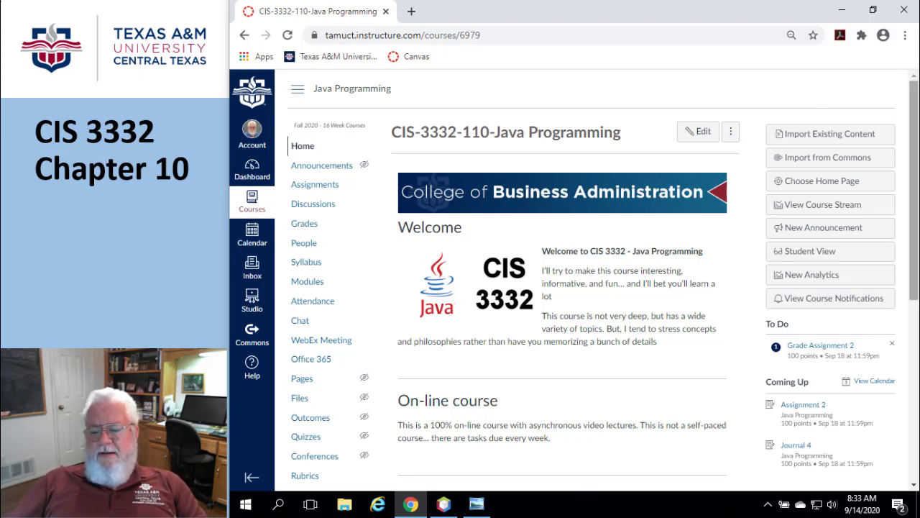
# - Display Figure 10-1, Chapter10-01.png, showing bumblebees and grasshoppers as specialized insects
pyautogui.click(477, 504)
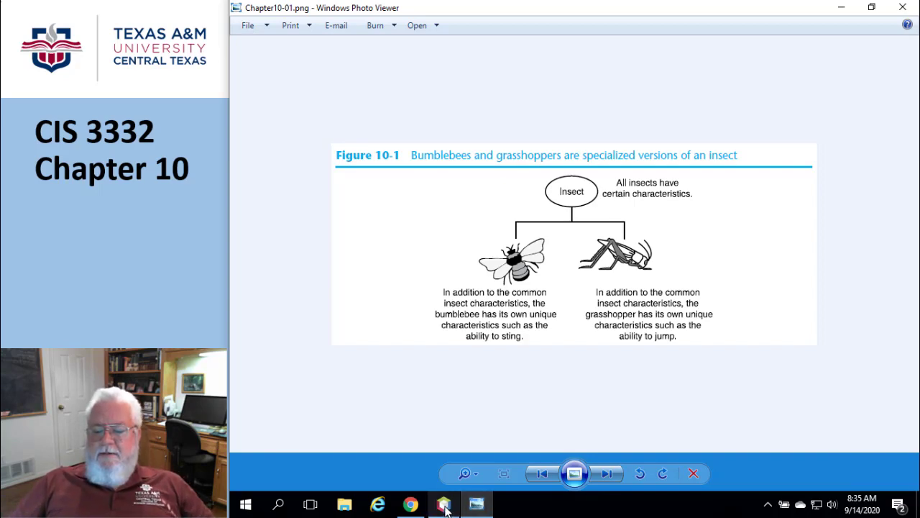
# - Show Employee.java and read its fields, constructors and first setters
pyautogui.click(443, 503)
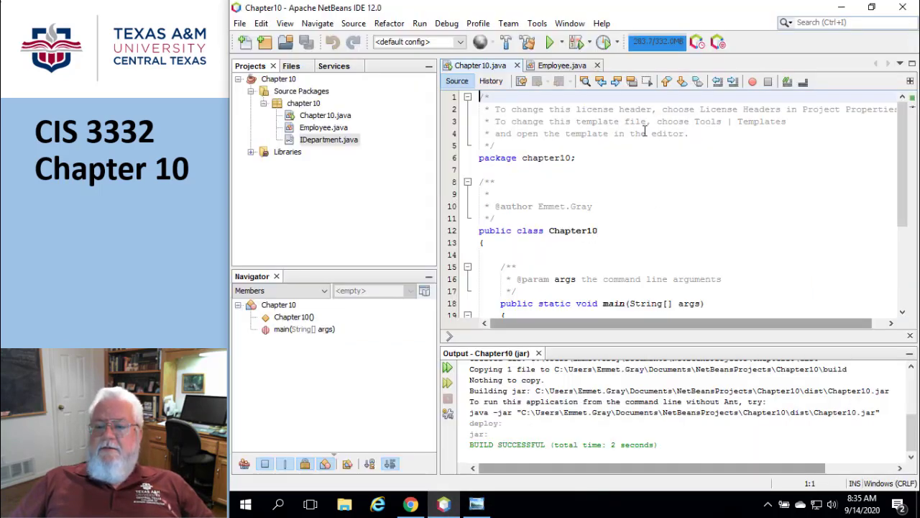
pyautogui.moveTo(558, 66)
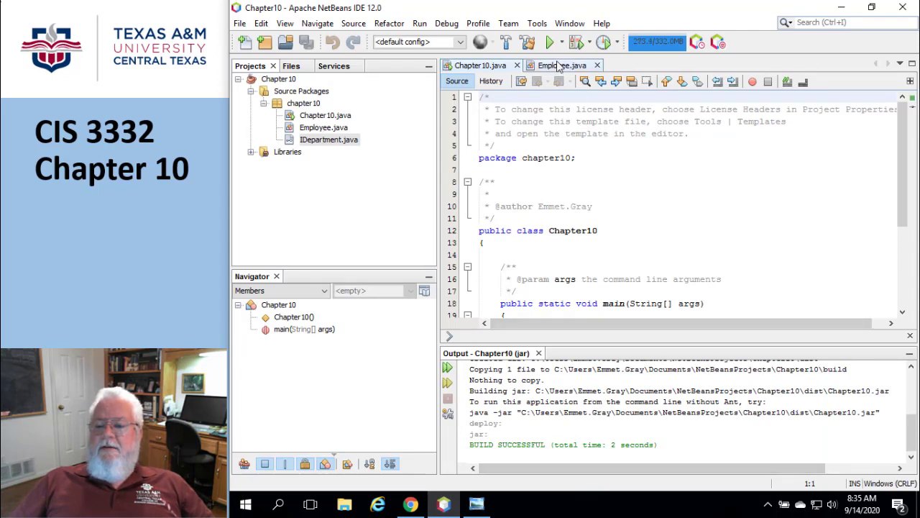
pyautogui.click(561, 64)
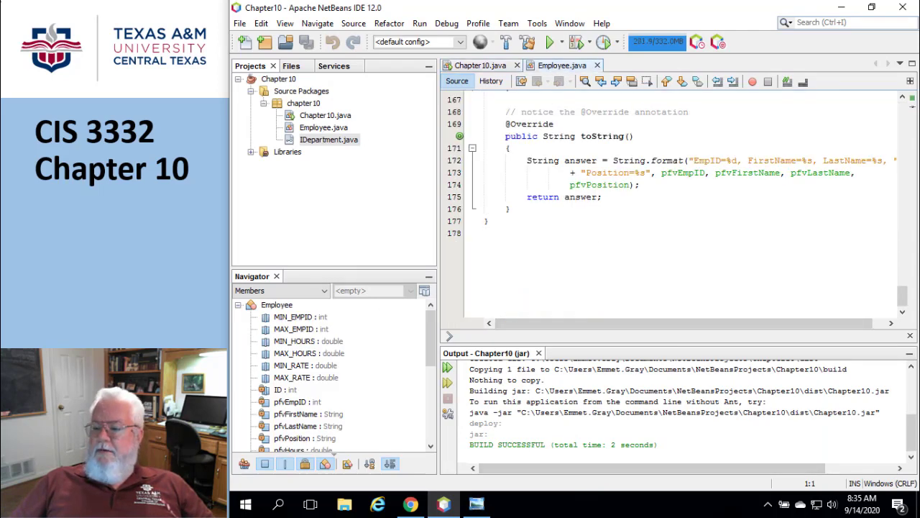
pyautogui.scroll(3)
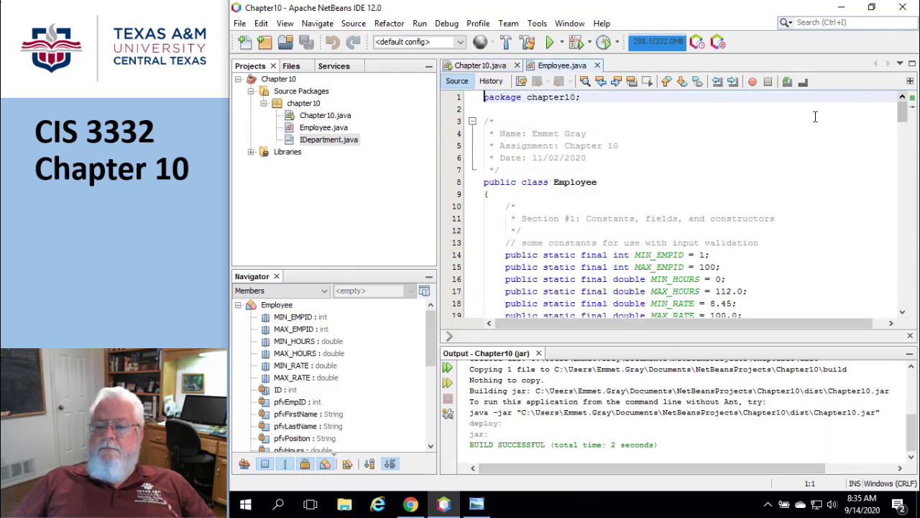
pyautogui.scroll(-3)
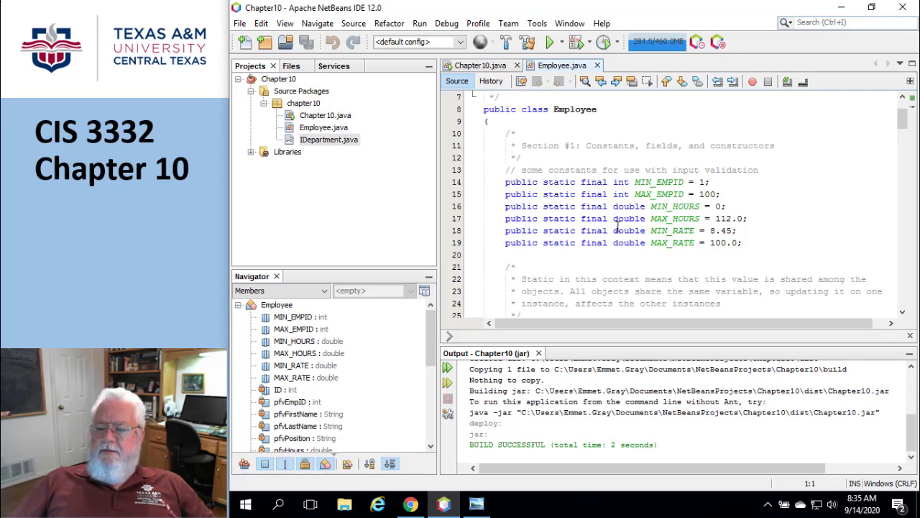
pyautogui.scroll(-3)
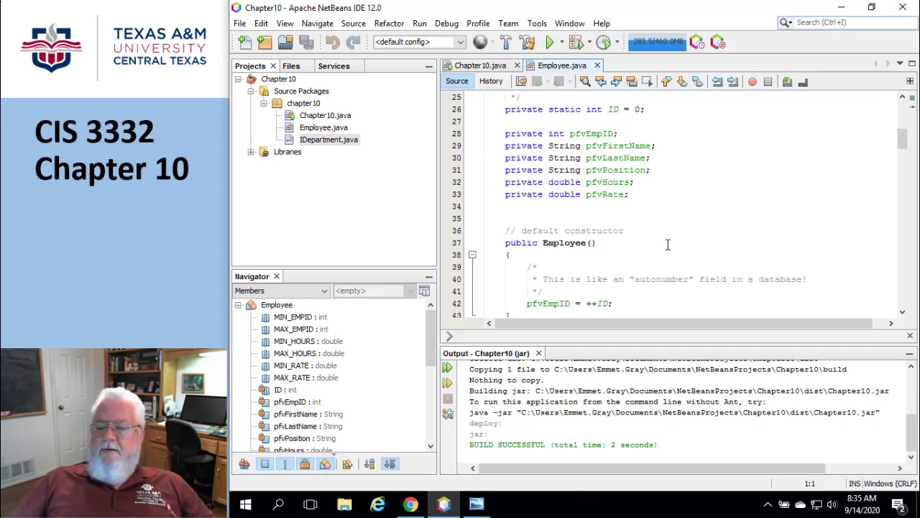
pyautogui.scroll(-3)
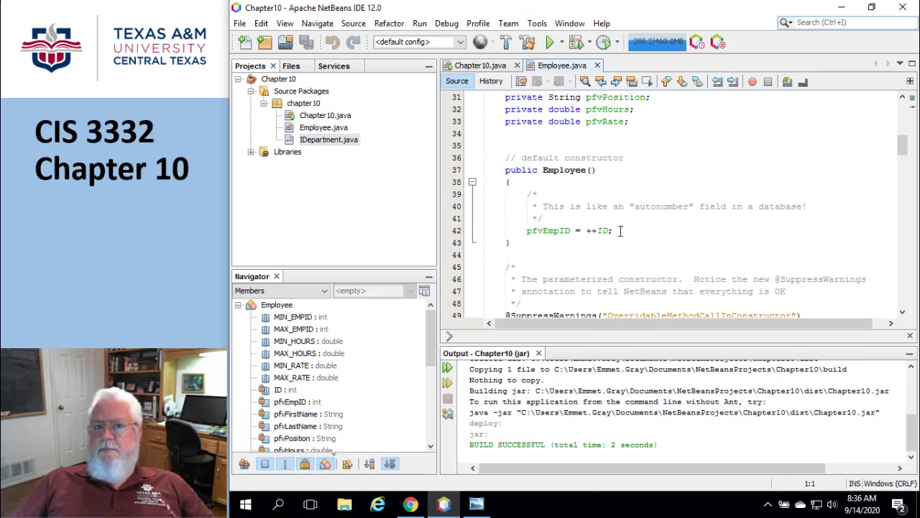
pyautogui.scroll(-3)
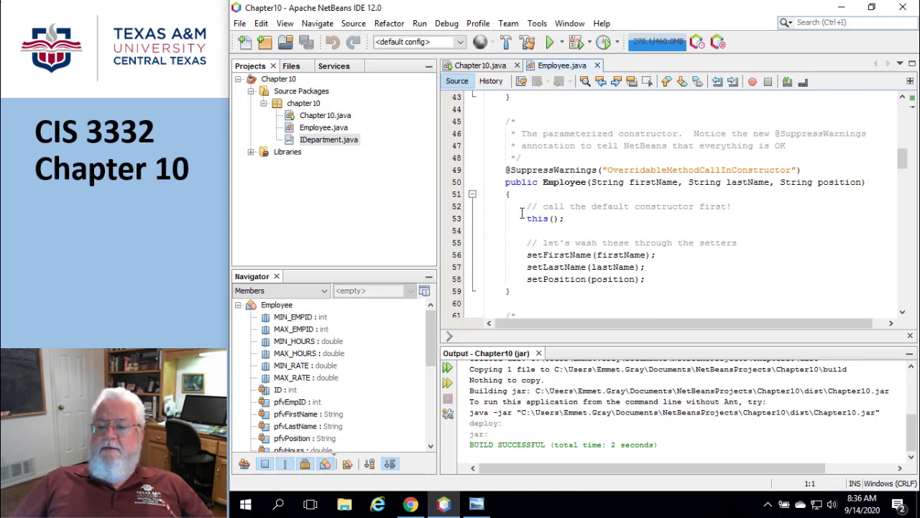
# - Continue down through the getters and setters to the calcPay method
pyautogui.click(567, 219)
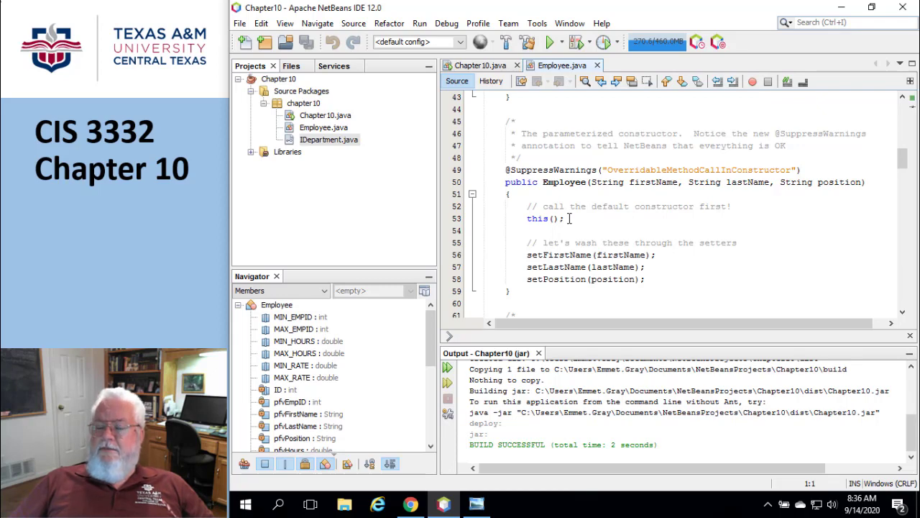
pyautogui.moveTo(540, 256)
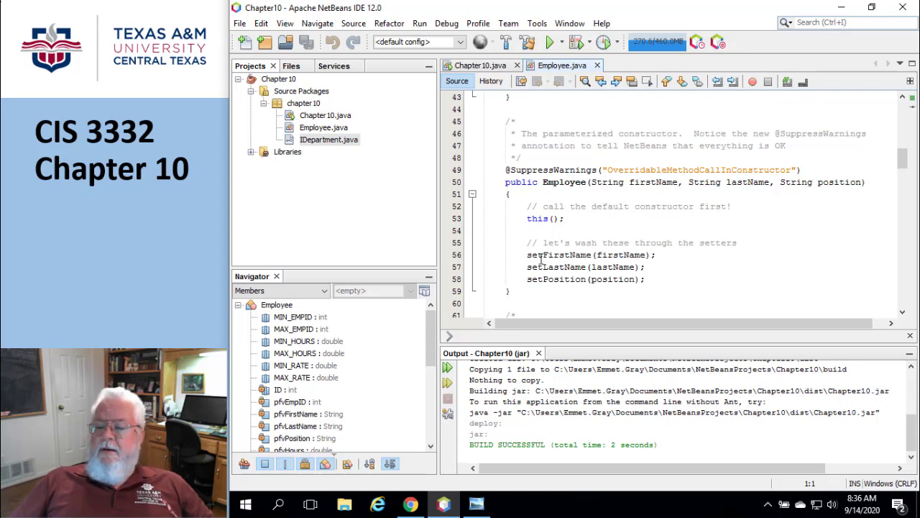
pyautogui.scroll(-3)
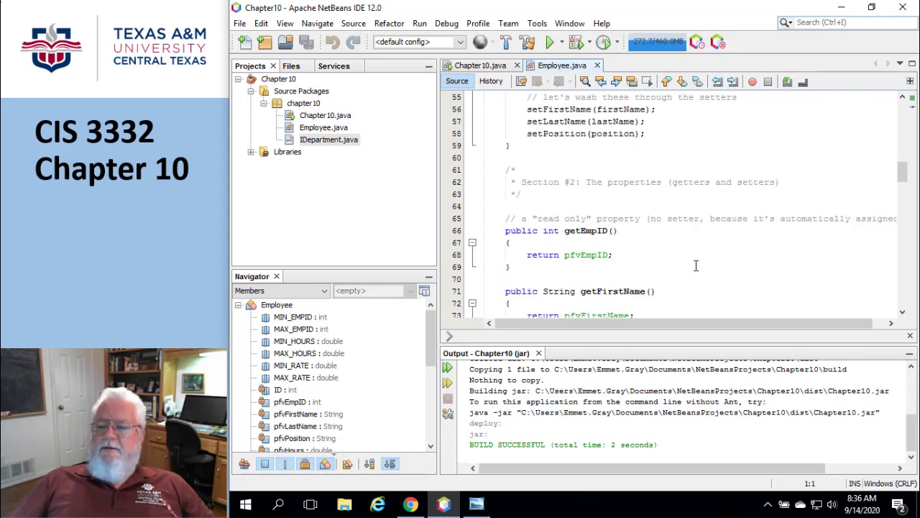
pyautogui.scroll(-3)
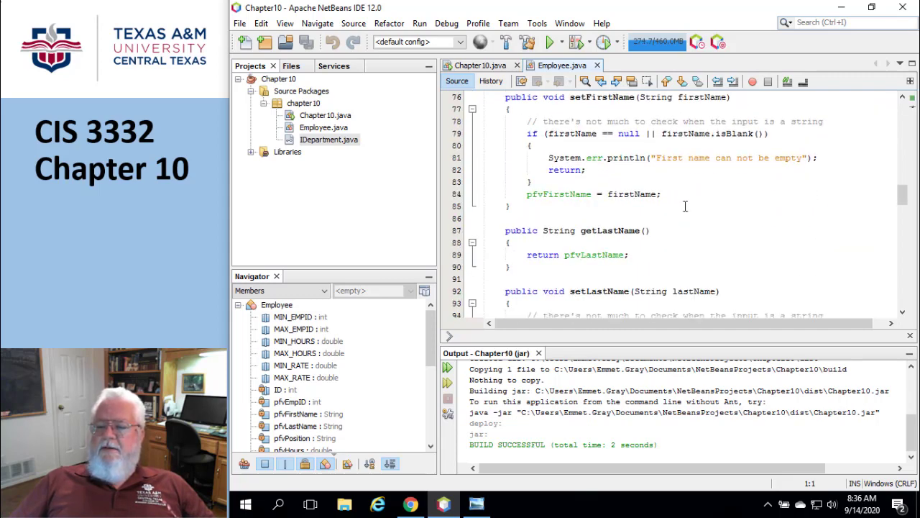
pyautogui.scroll(-3)
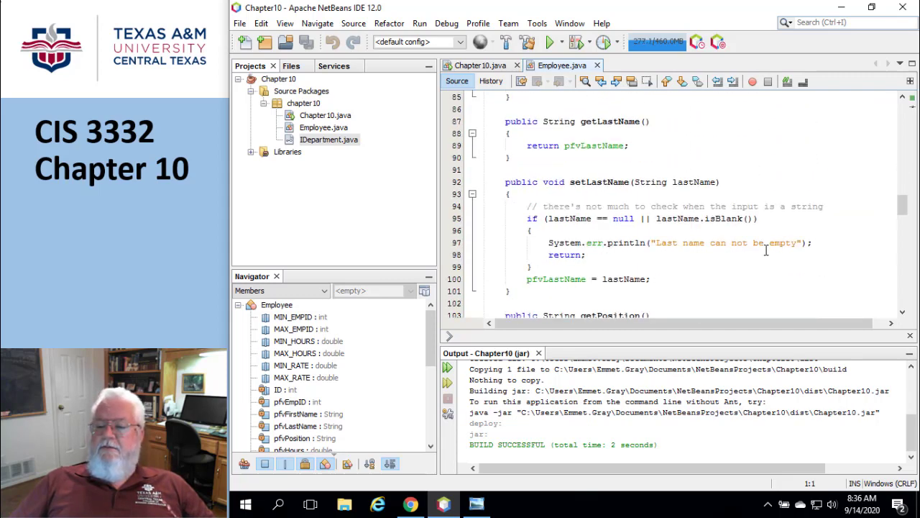
pyautogui.scroll(-3)
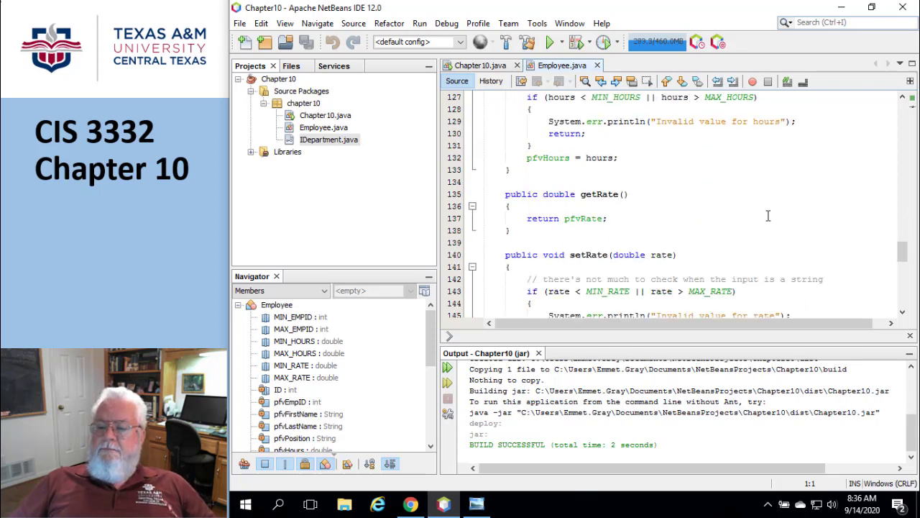
pyautogui.scroll(-3)
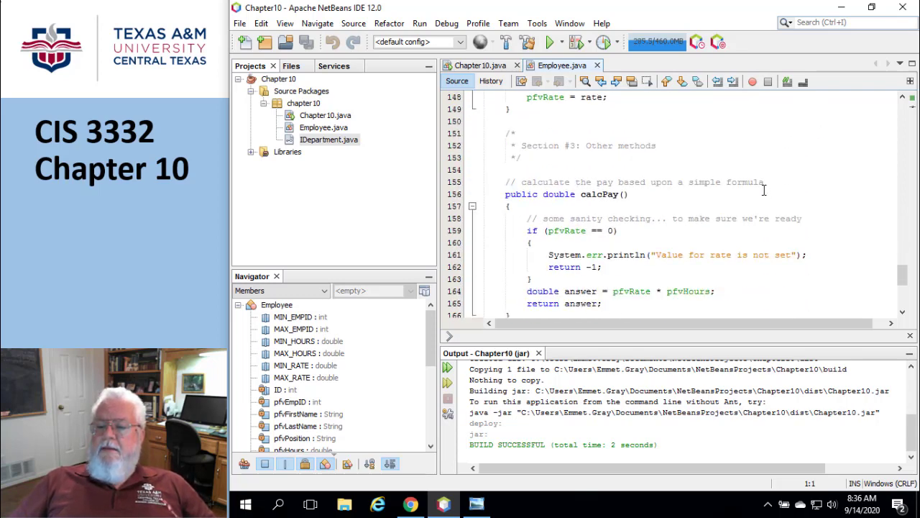
pyautogui.scroll(-3)
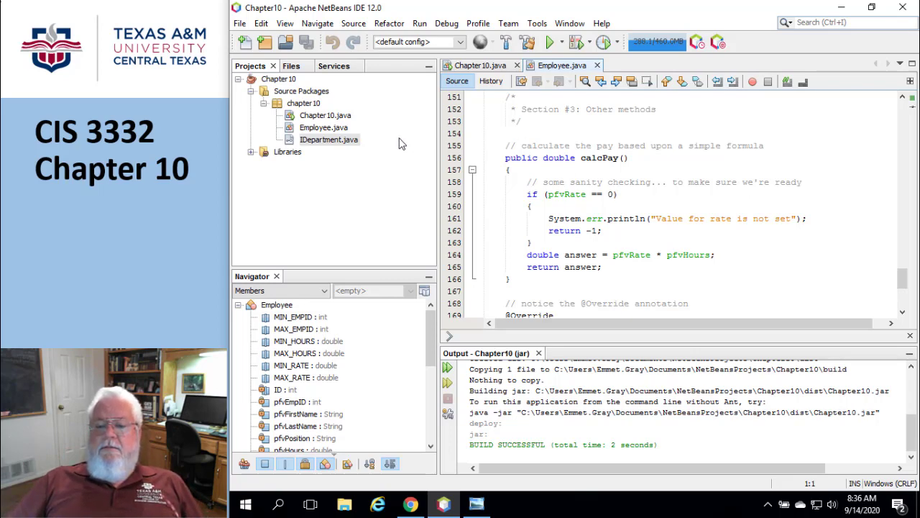
# - In Chapter10 main, declare Employee emp0 = new Employee("") with empty arguments
pyautogui.click(325, 115)
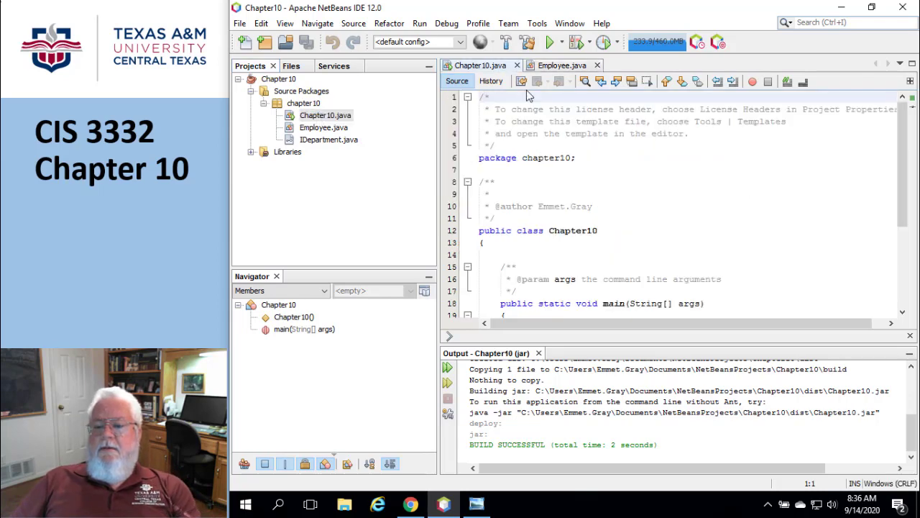
pyautogui.scroll(-3)
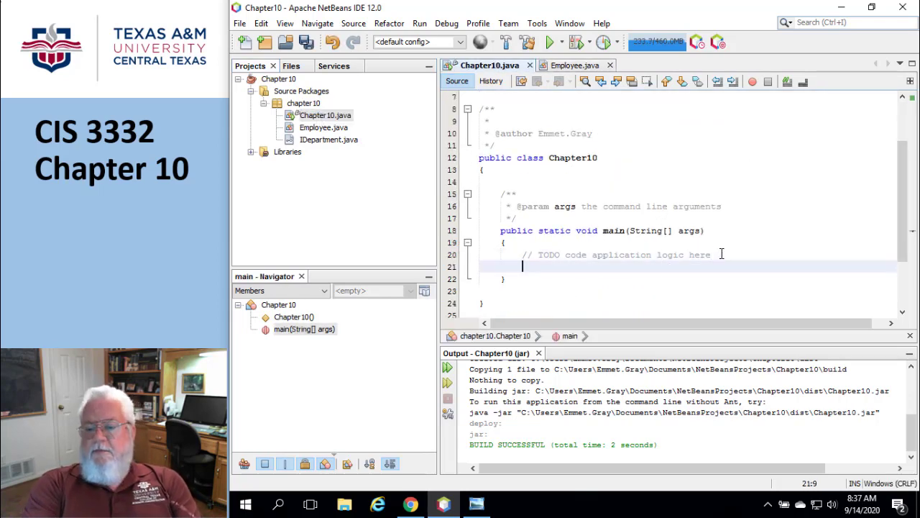
pyautogui.write('Employee e')
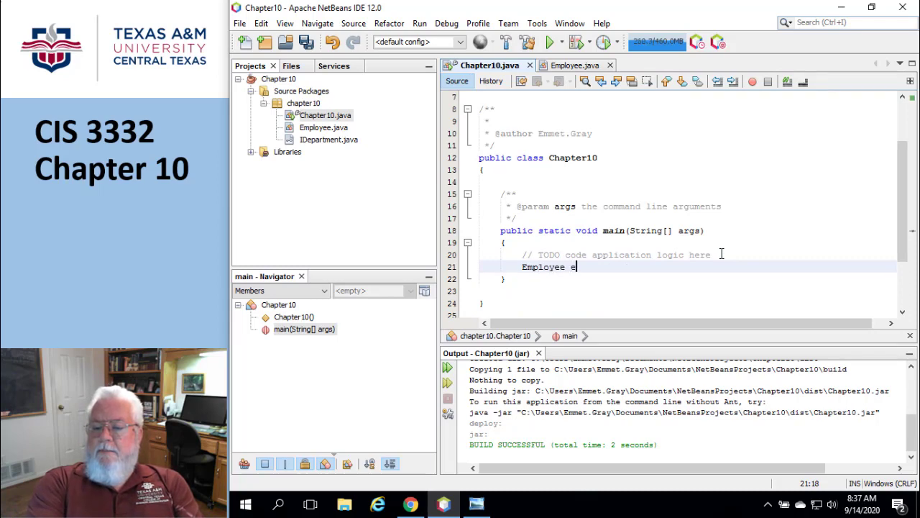
pyautogui.write('mp0 = ne')
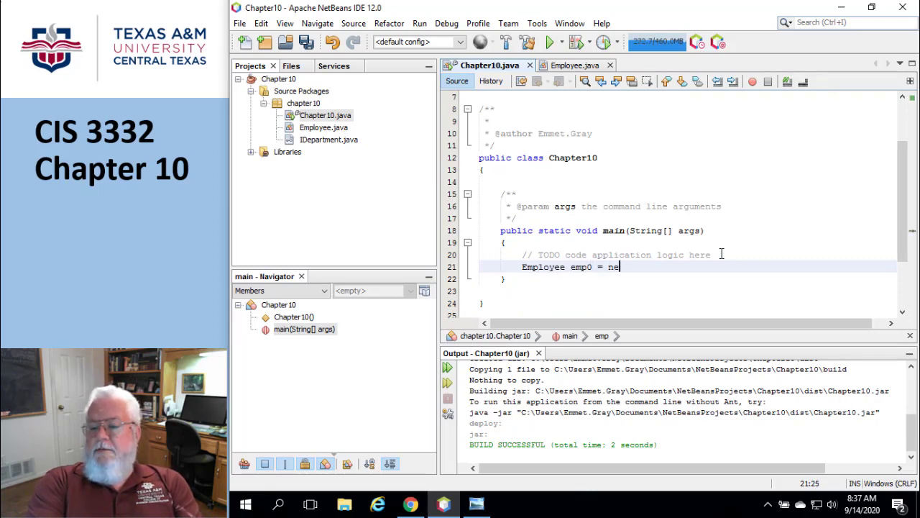
pyautogui.write('w EM')
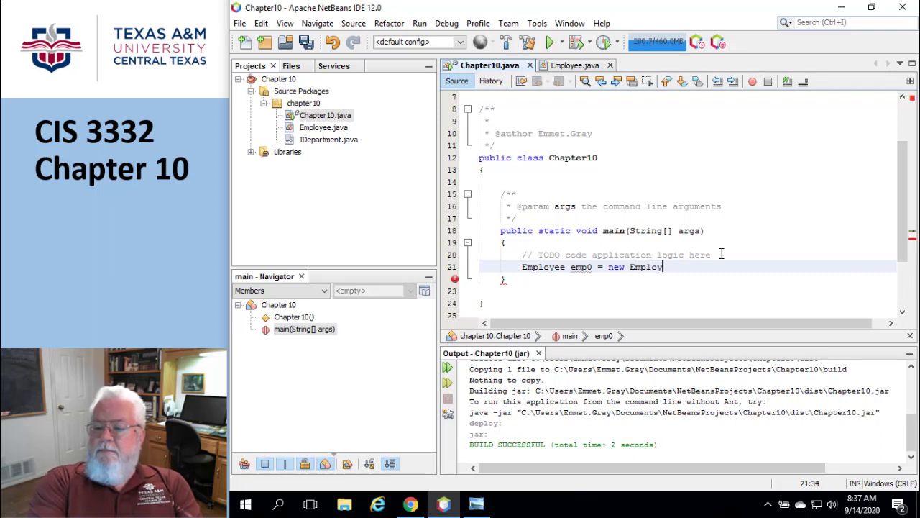
pyautogui.write('ee("")')
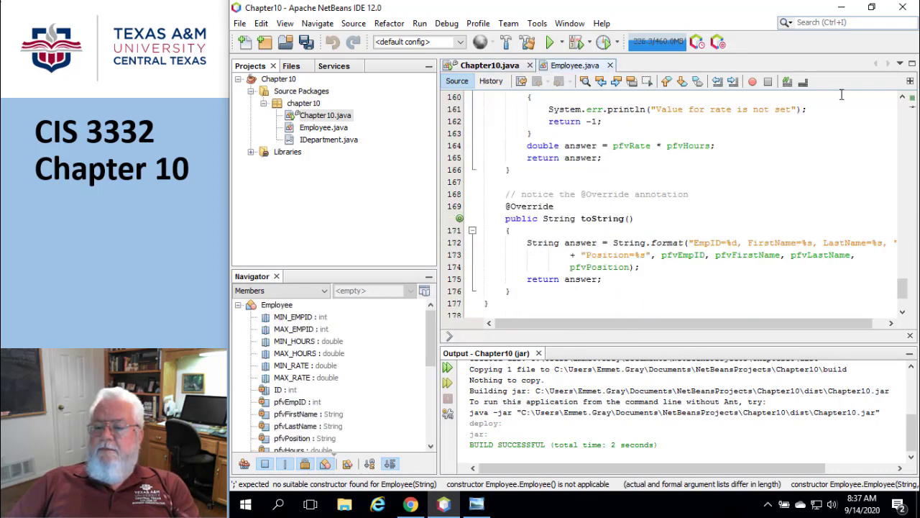
pyautogui.scroll(3)
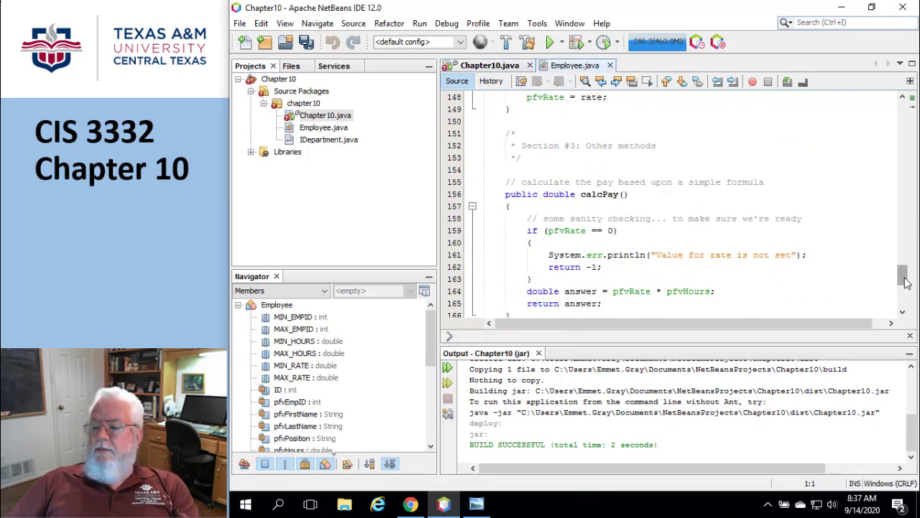
pyautogui.scroll(3)
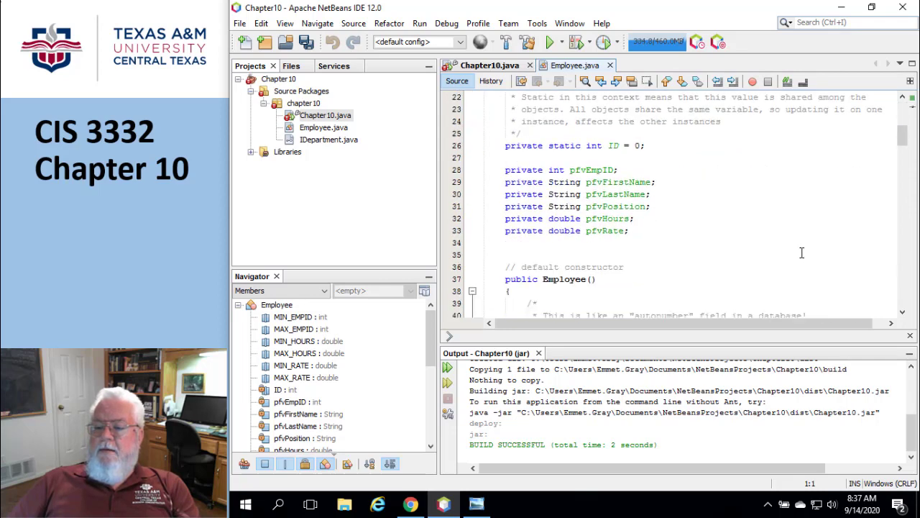
pyautogui.scroll(-3)
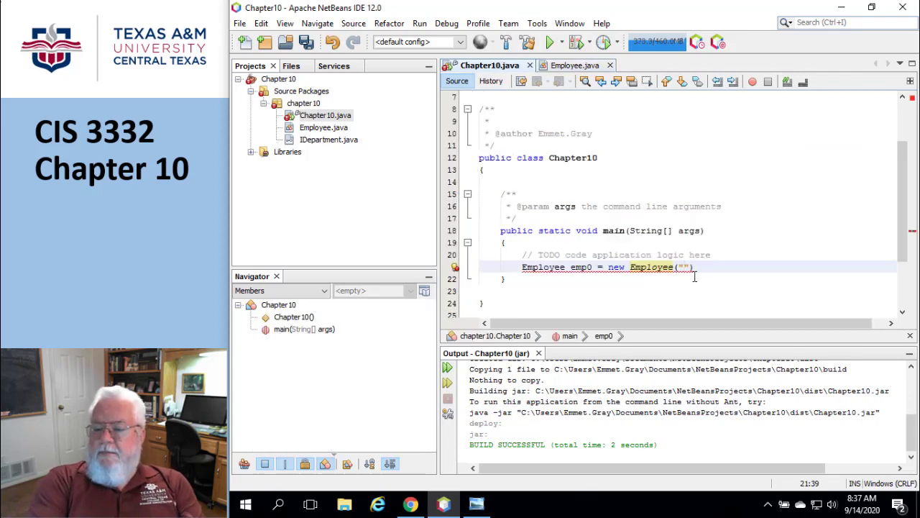
# - Fill the constructor arguments with "Bob", "Smith", "plumber"
pyautogui.write('Bob')
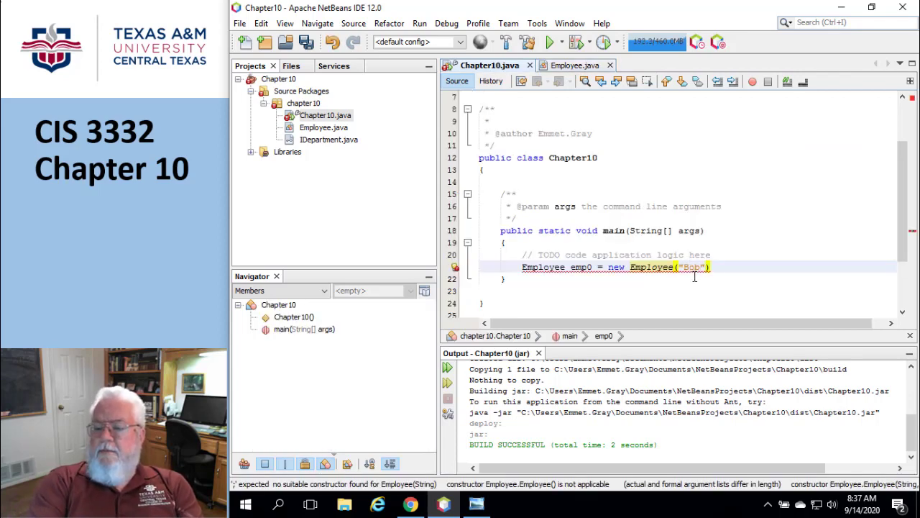
pyautogui.write(', "S')
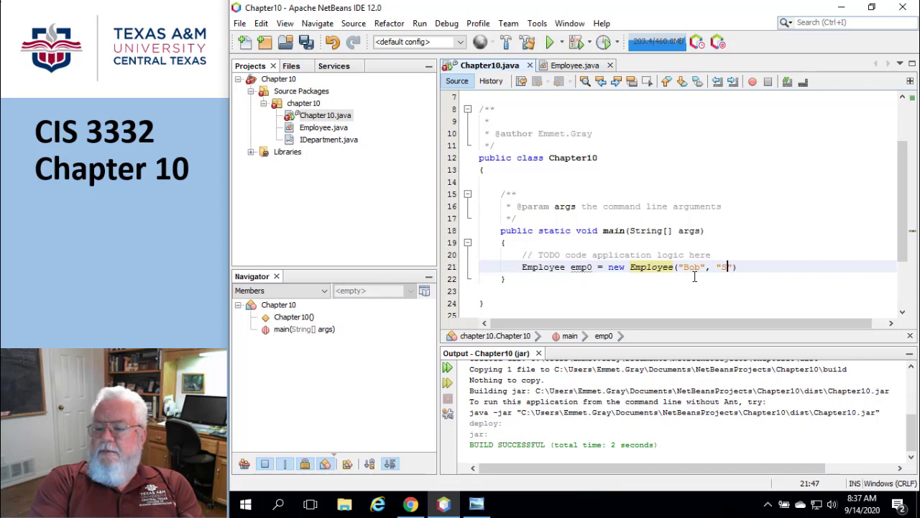
pyautogui.write('mith')
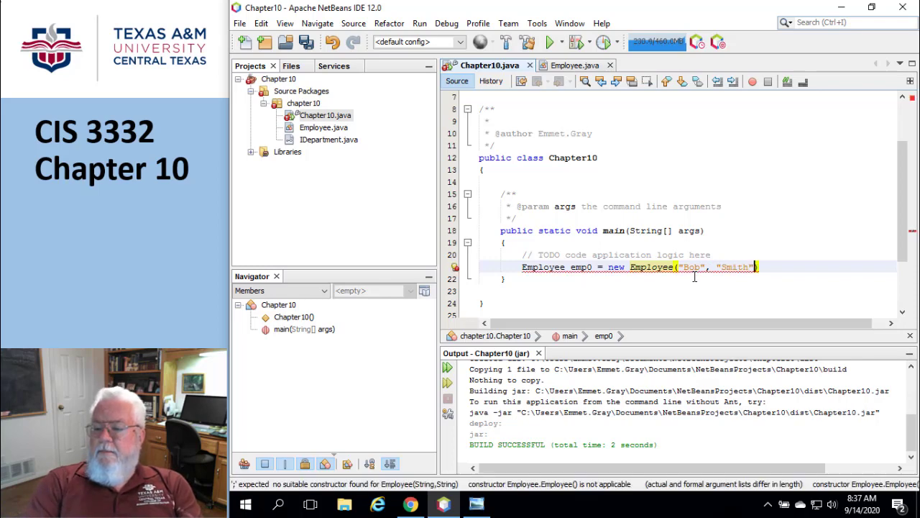
pyautogui.write(', ""')
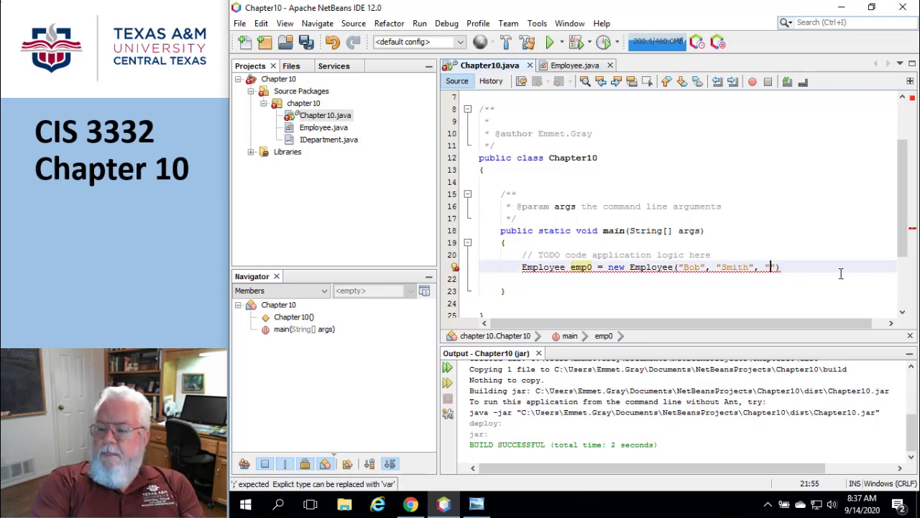
pyautogui.write('plu')
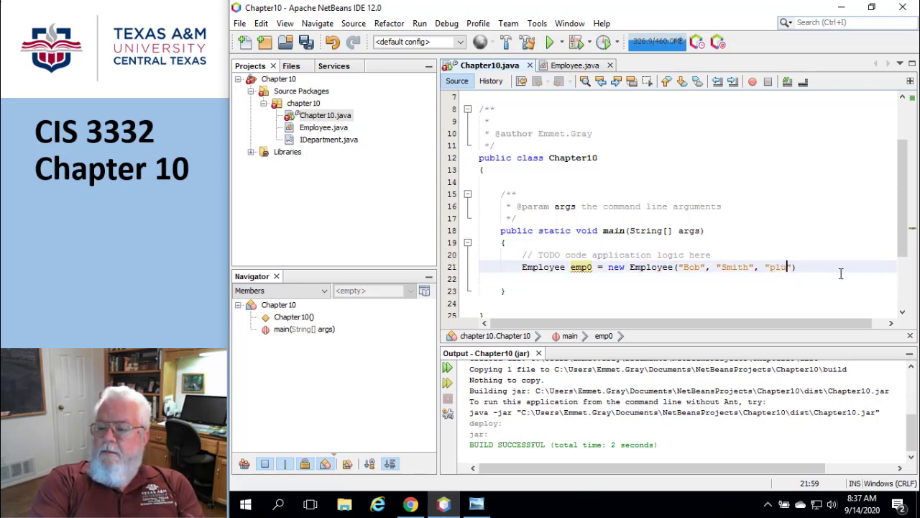
pyautogui.write('mber")')
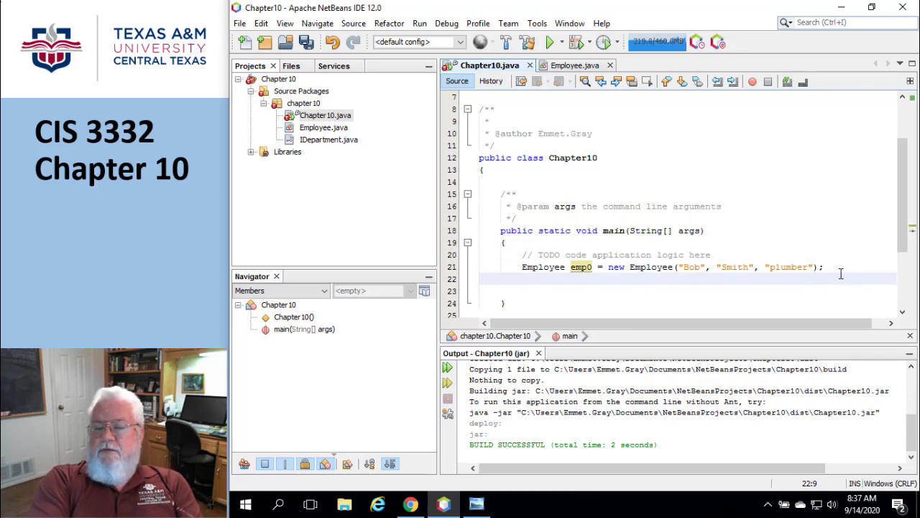
pyautogui.click(525, 279)
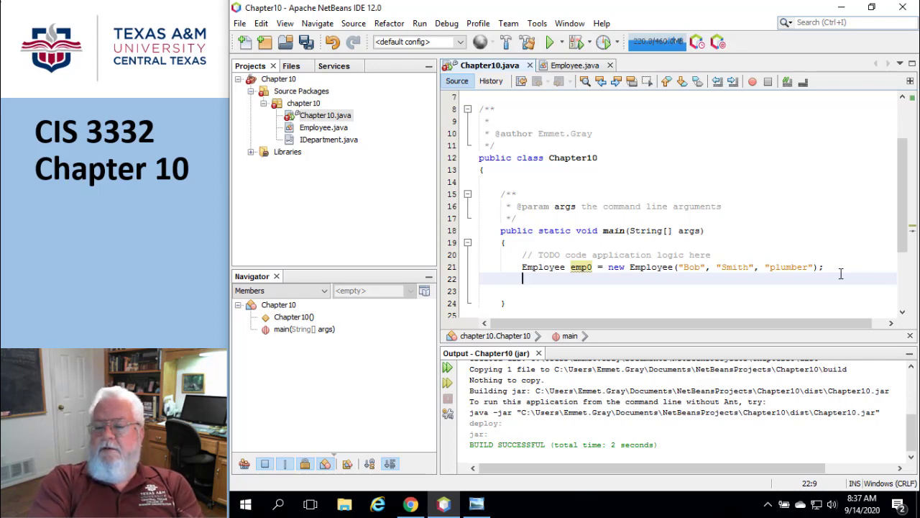
# - Add System.out.println(emp0.calcPay()); and run, getting "Value for rate is not set" and -1.0
pyautogui.write('System.')
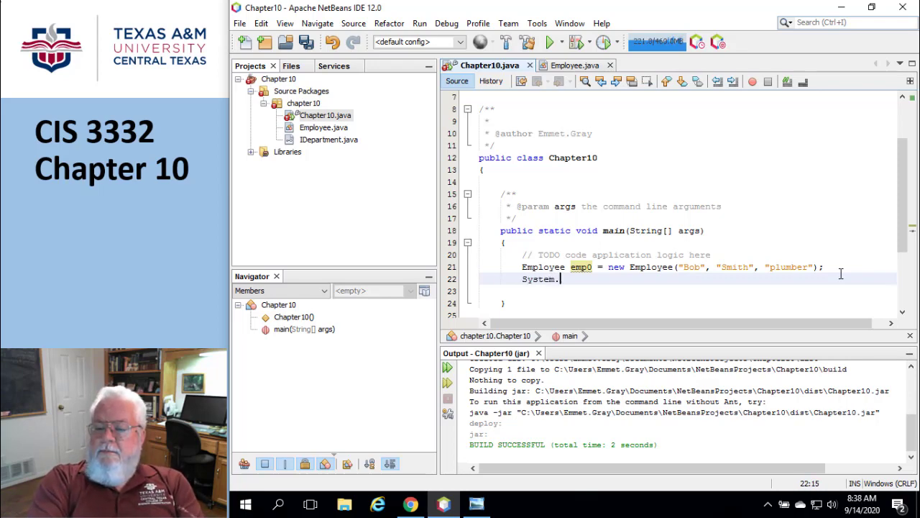
pyautogui.write('out.')
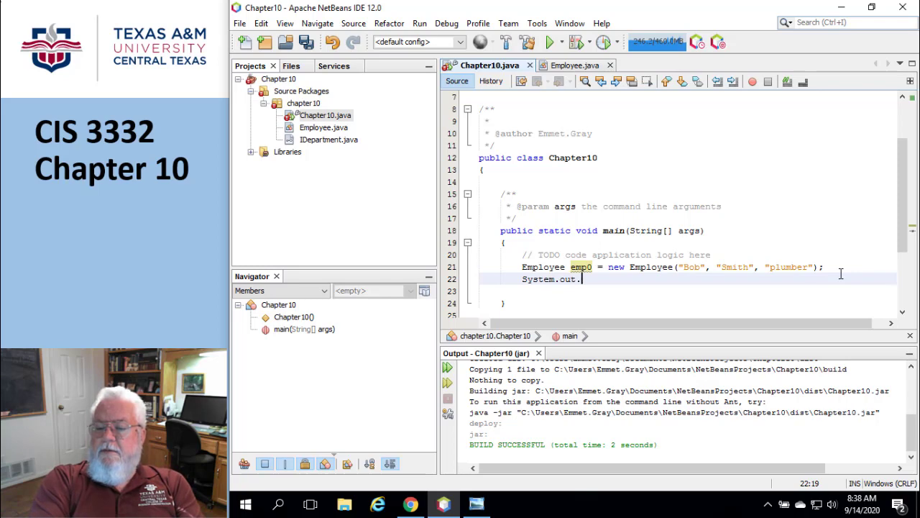
pyautogui.write('.')
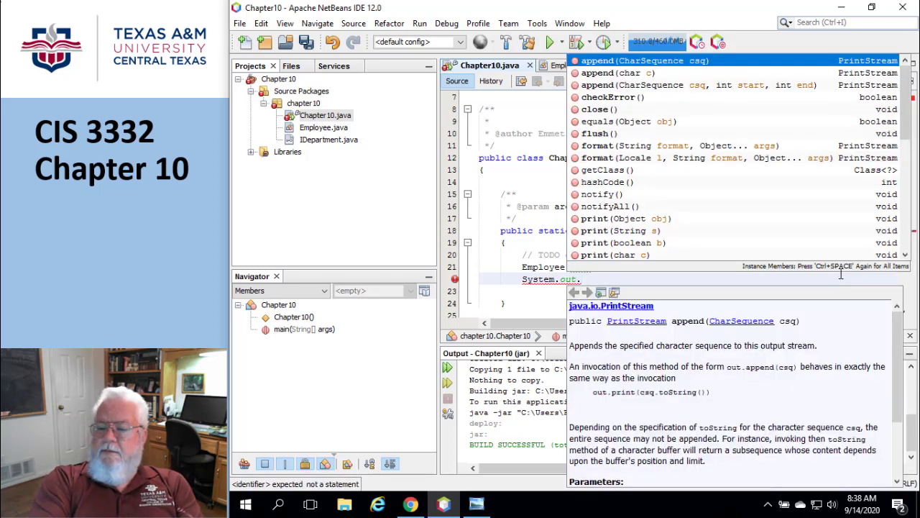
pyautogui.write('println(emp0);')
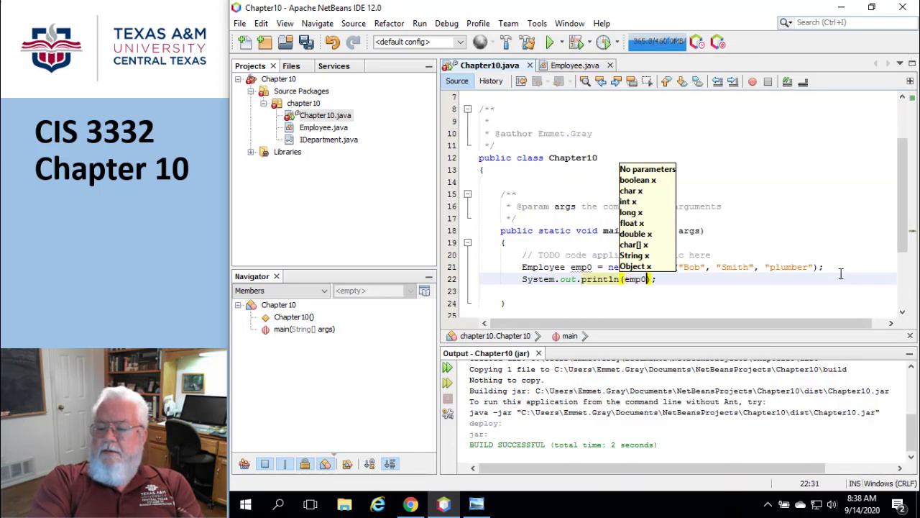
pyautogui.write('.c1')
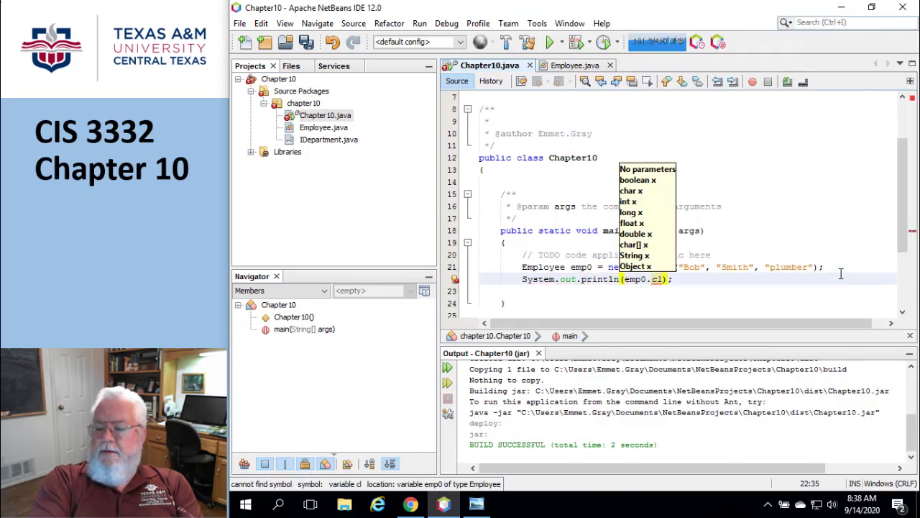
pyautogui.write('alcp')
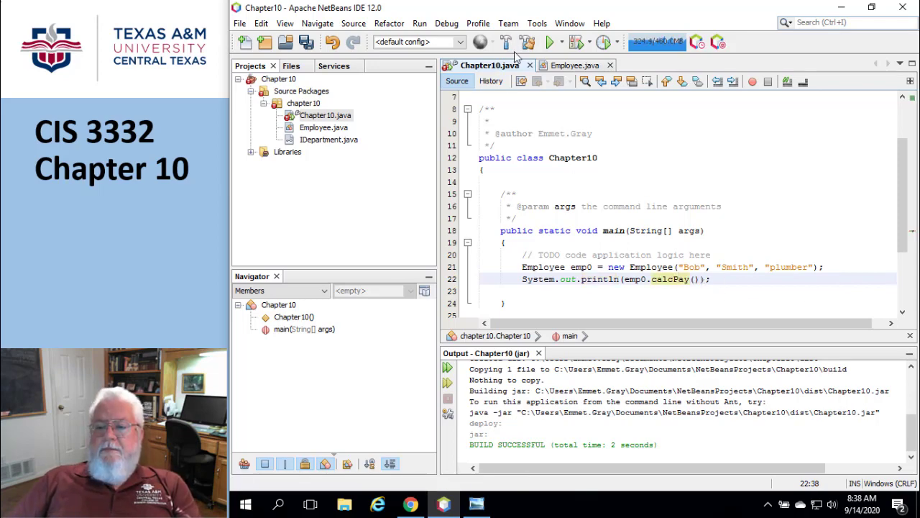
pyautogui.click(552, 41)
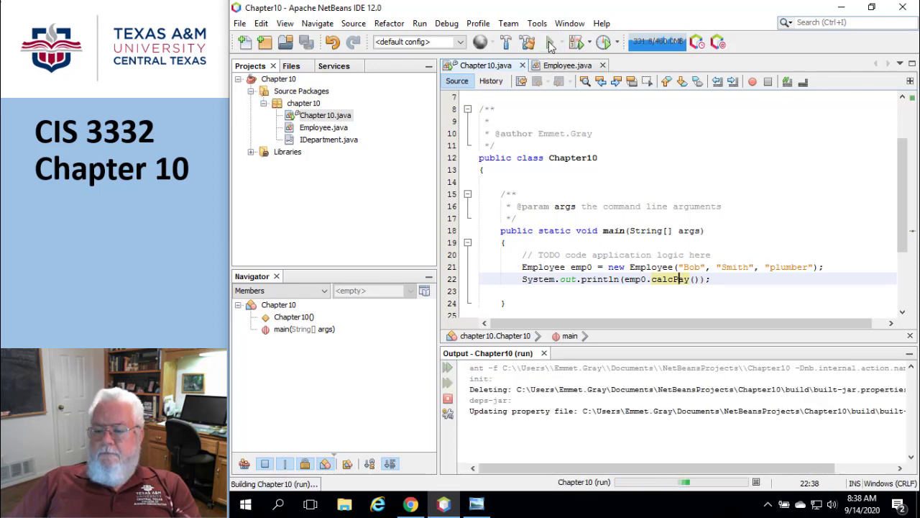
pyautogui.click(550, 42)
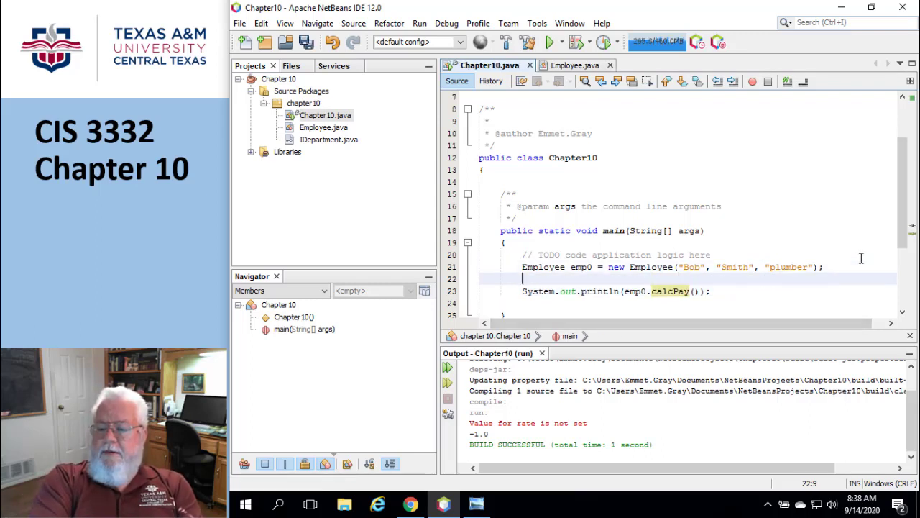
# - Add emp0.setHours(42); and emp0.setRate(10); before the println and rerun to get 420.0
pyautogui.write('emp0.')
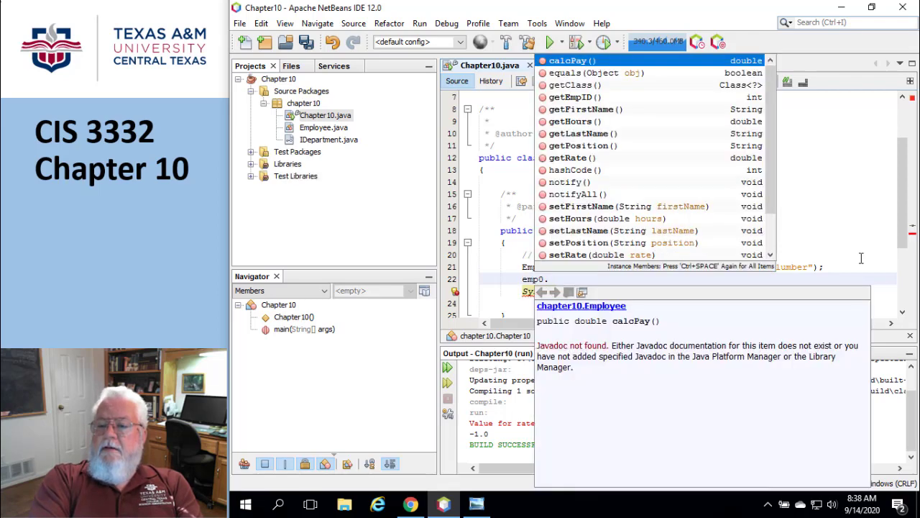
pyautogui.write('setHours(42);')
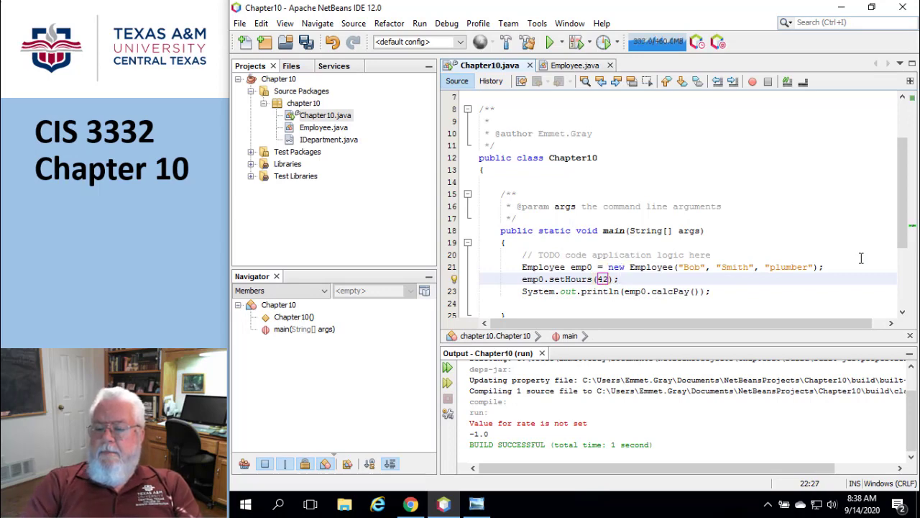
pyautogui.write('emp0')
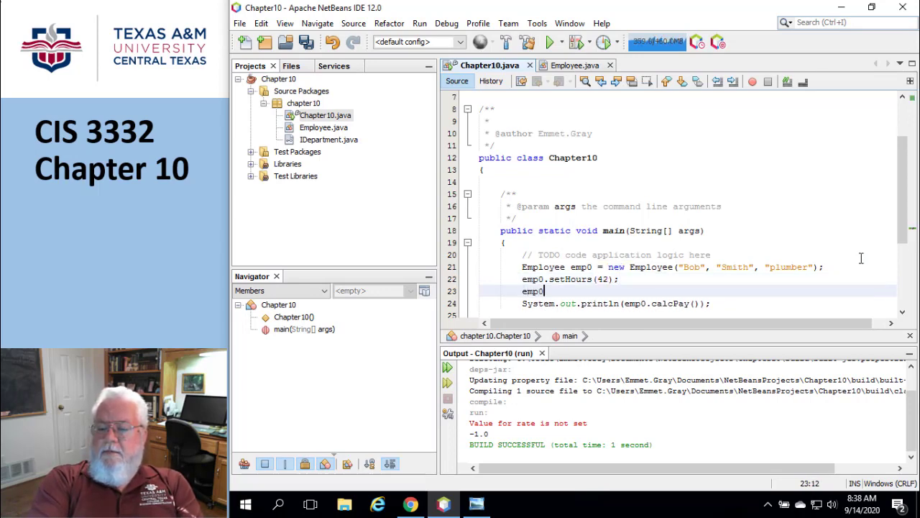
pyautogui.write('.set')
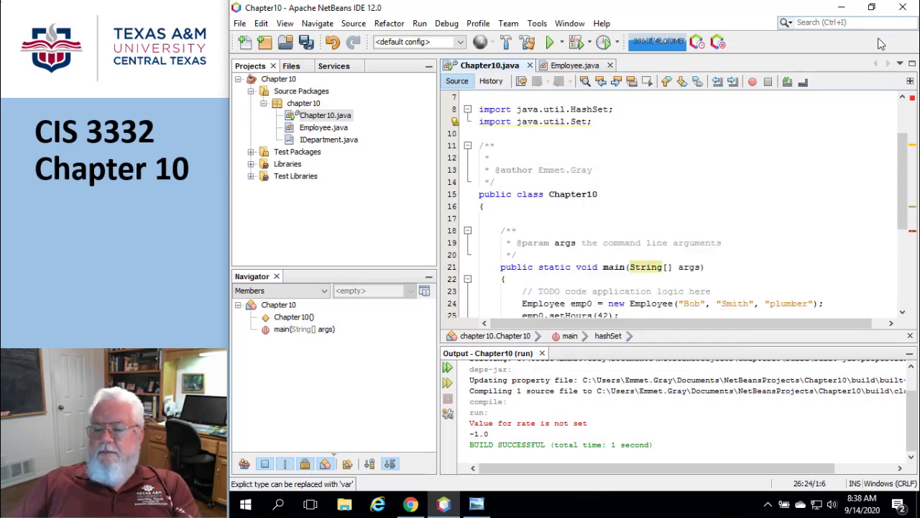
pyautogui.scroll(-3)
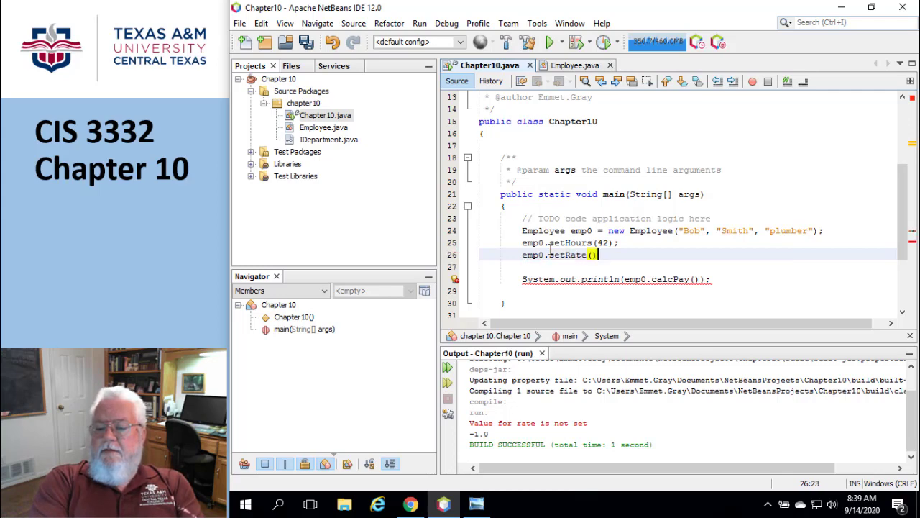
pyautogui.write('10')
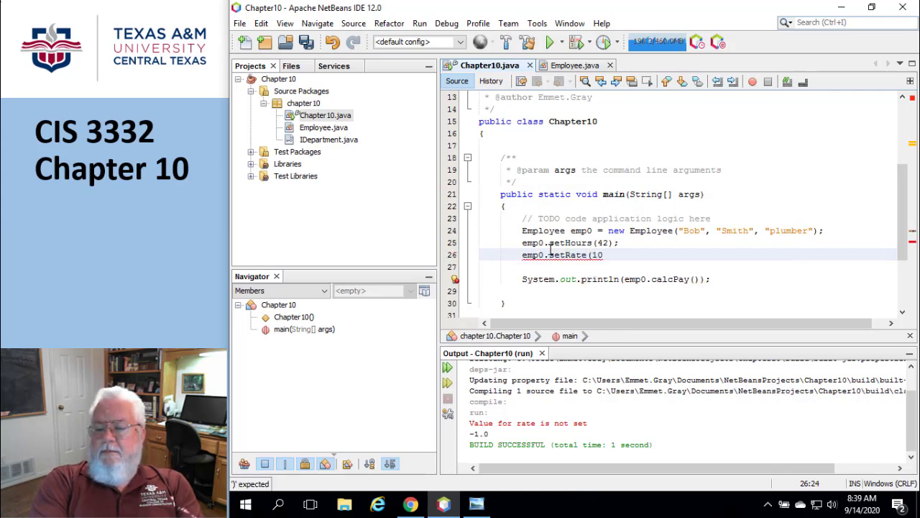
pyautogui.write(');')
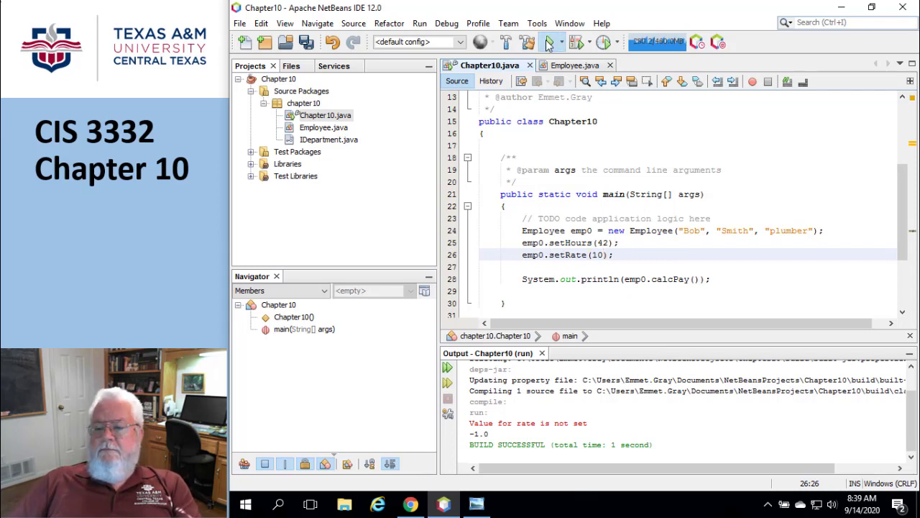
pyautogui.click(553, 42)
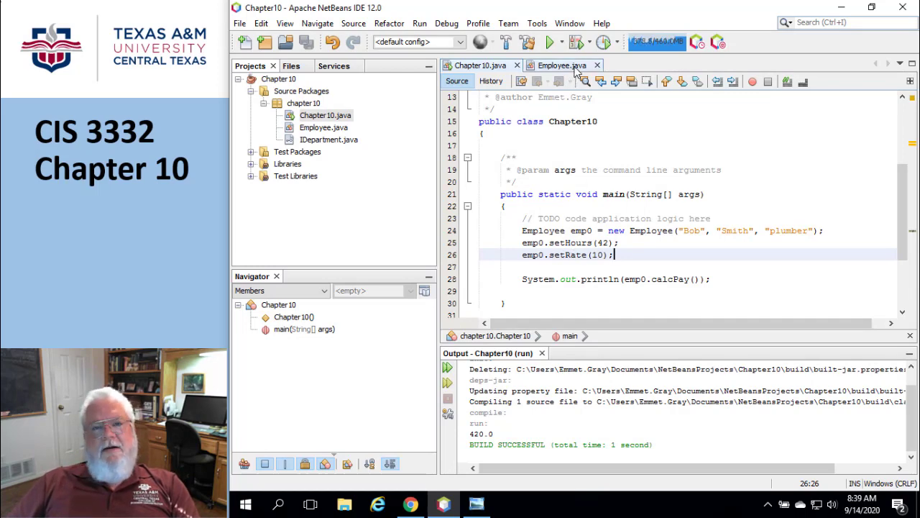
pyautogui.moveTo(302, 113)
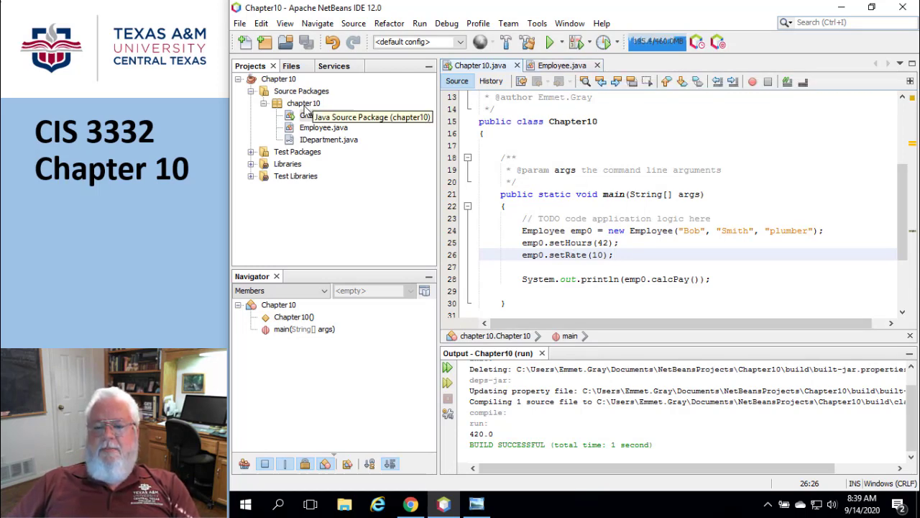
# - Create a new Java class named EmployeeNonExempt in the chapter10 package
pyautogui.rightClick(303, 103)
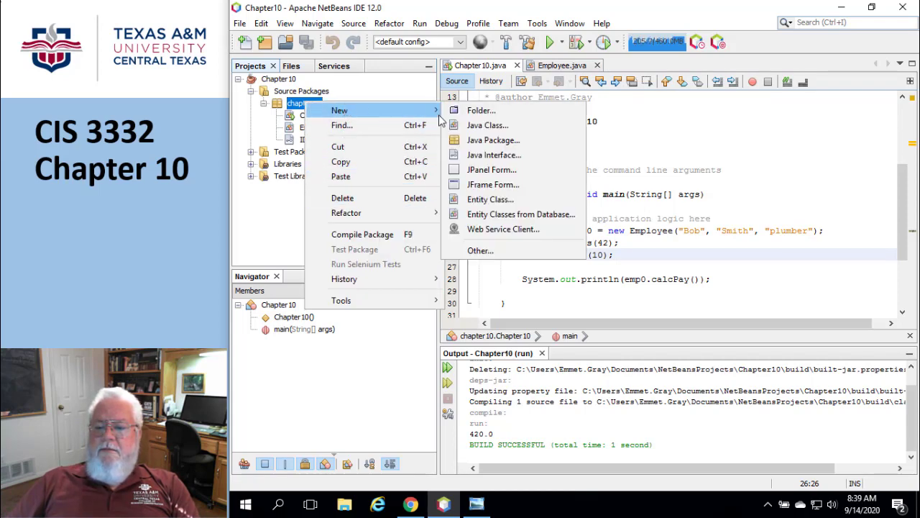
pyautogui.click(488, 124)
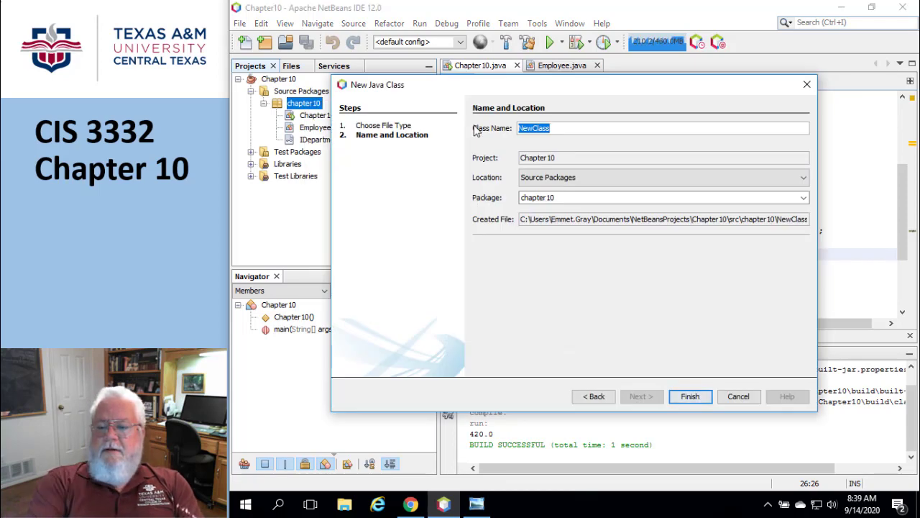
pyautogui.write('Employee')
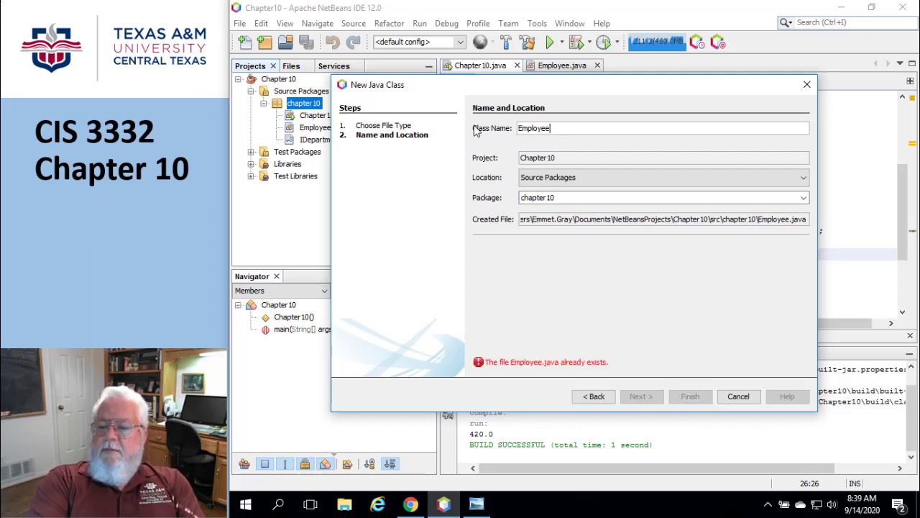
pyautogui.write('NonExc')
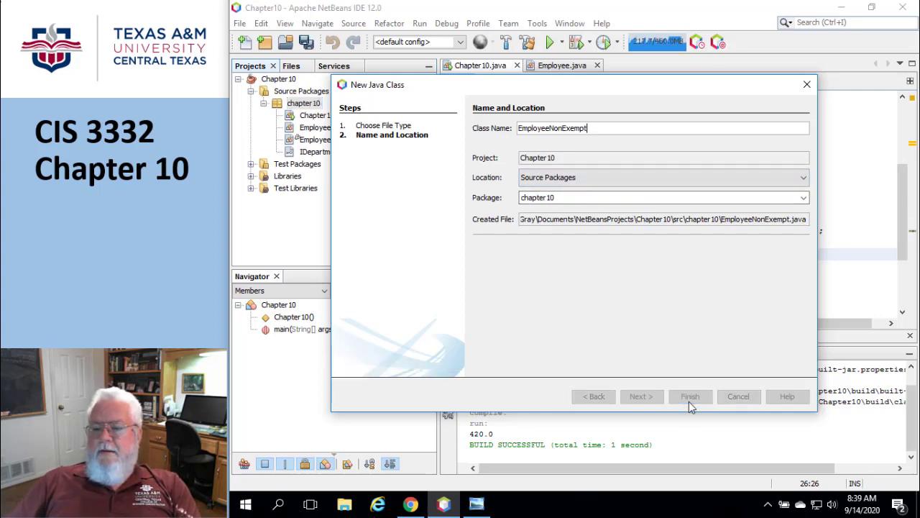
pyautogui.click(691, 397)
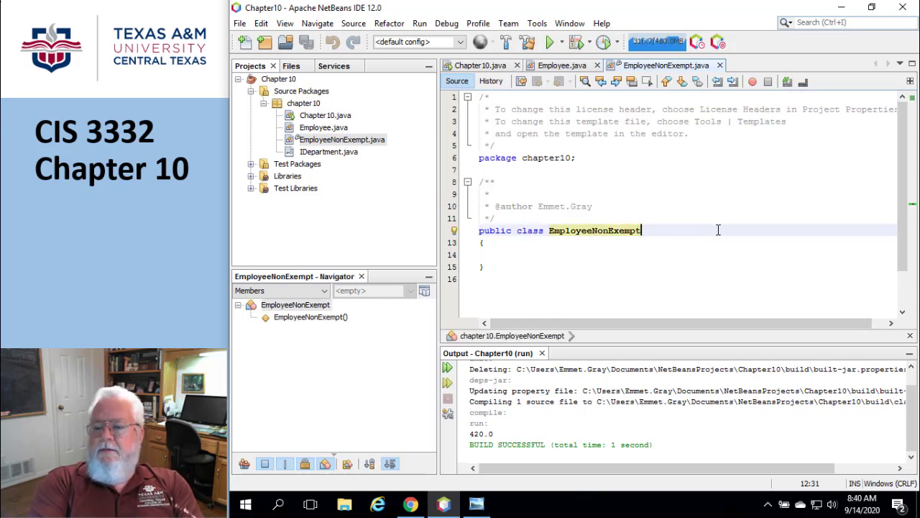
# - Append extends Employee to the EmployeeNonExempt class declaration
pyautogui.write('extend')
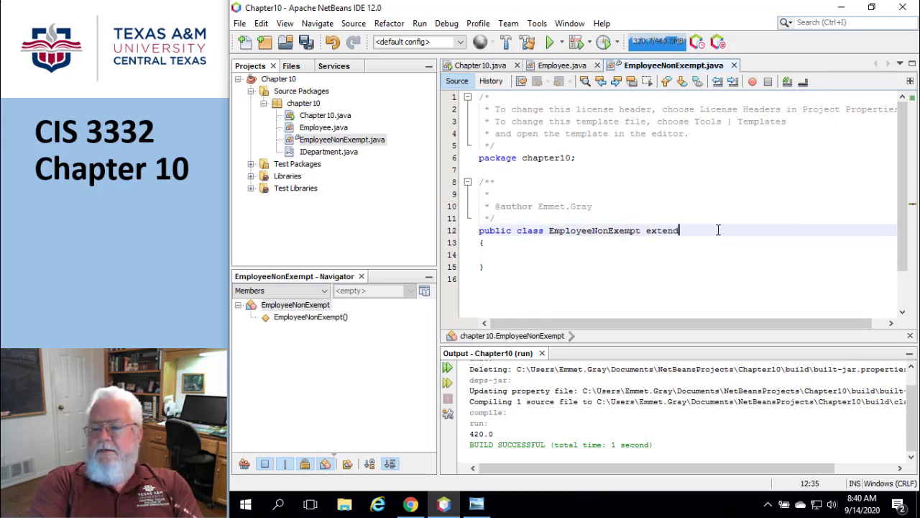
pyautogui.write('s')
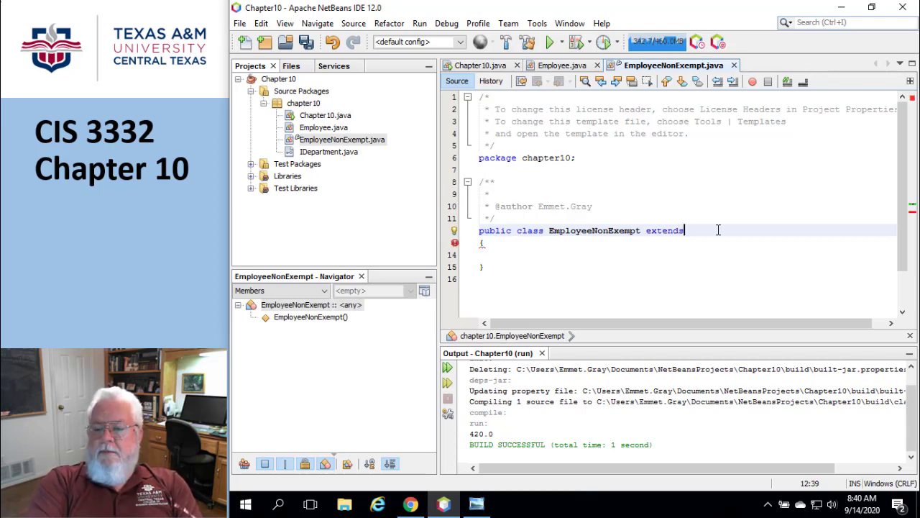
pyautogui.write('Emplo')
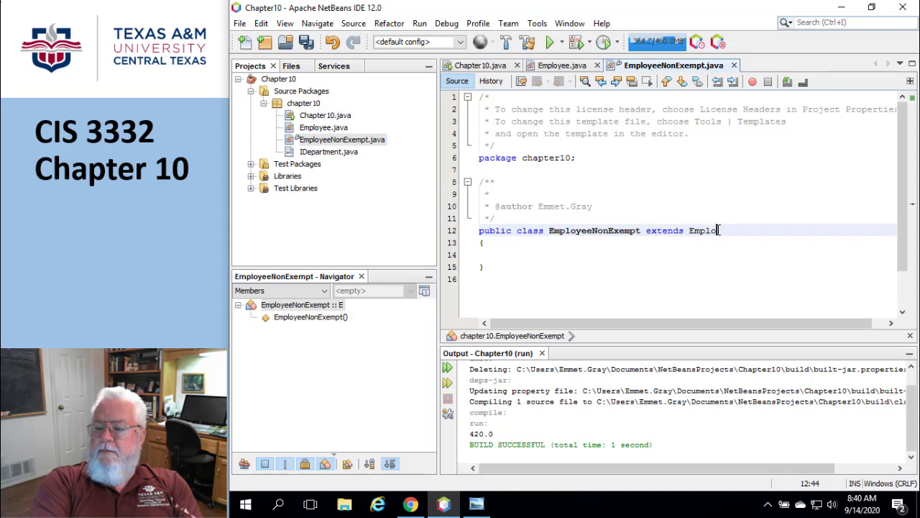
pyautogui.write('yee')
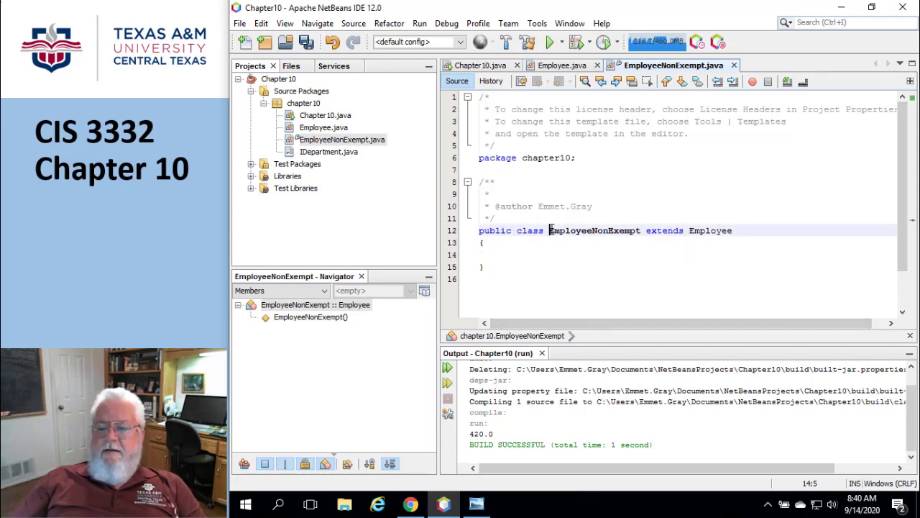
pyautogui.doubleClick(594, 230)
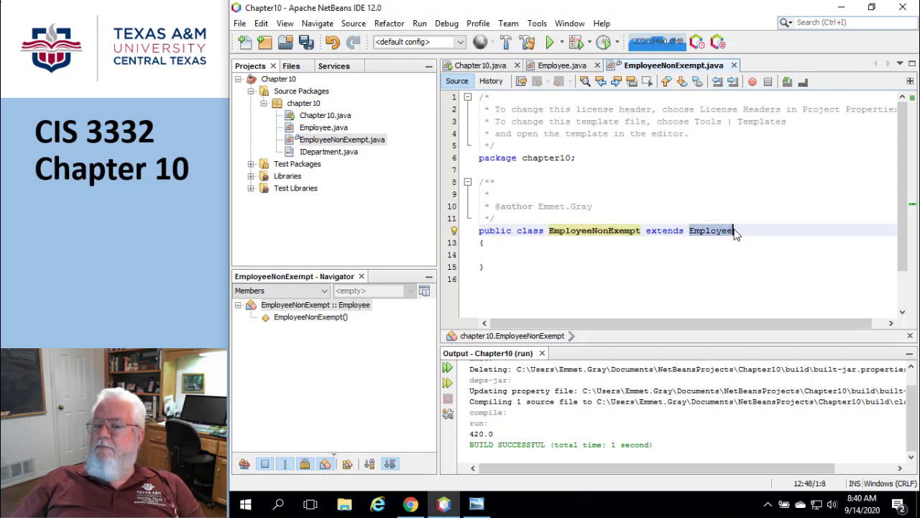
pyautogui.click(512, 253)
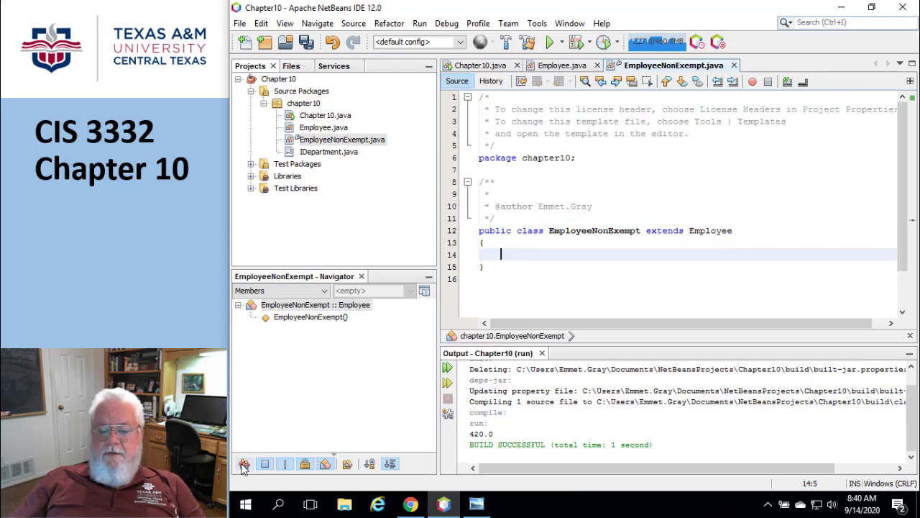
pyautogui.moveTo(244, 463)
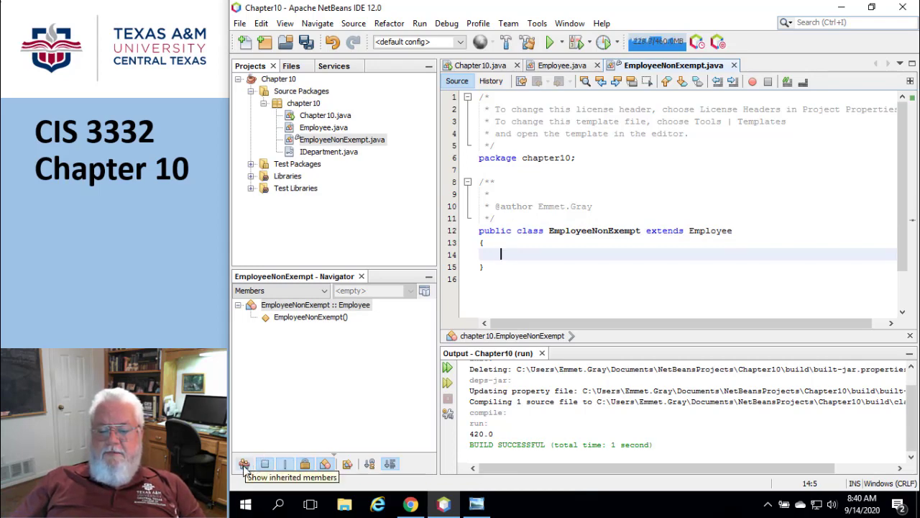
pyautogui.click(245, 463)
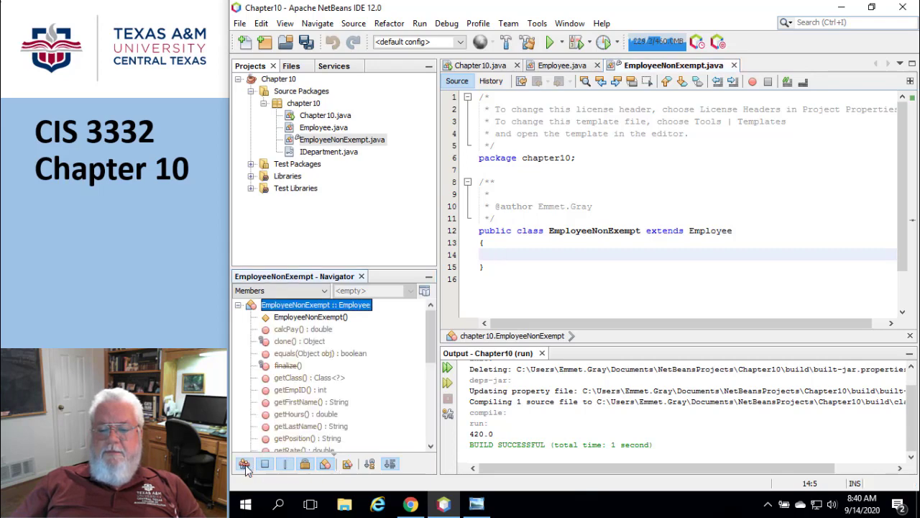
pyautogui.scroll(-3)
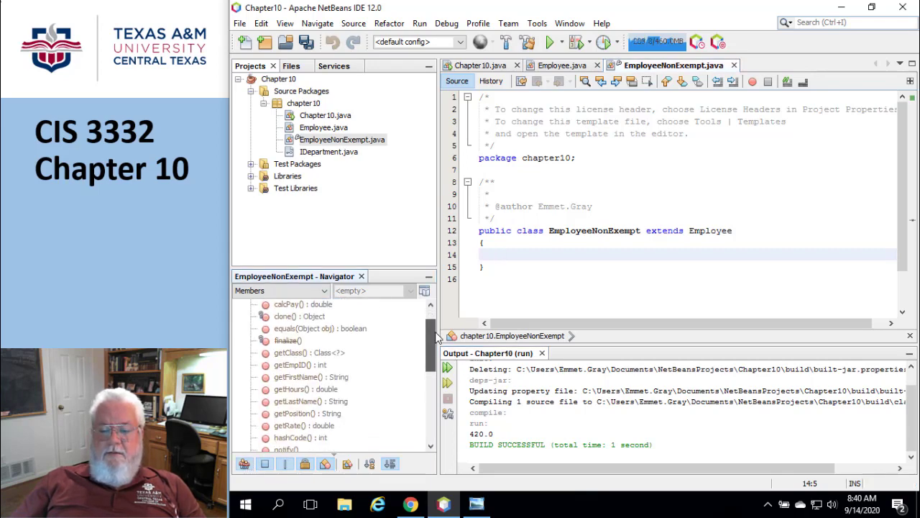
pyautogui.scroll(-3)
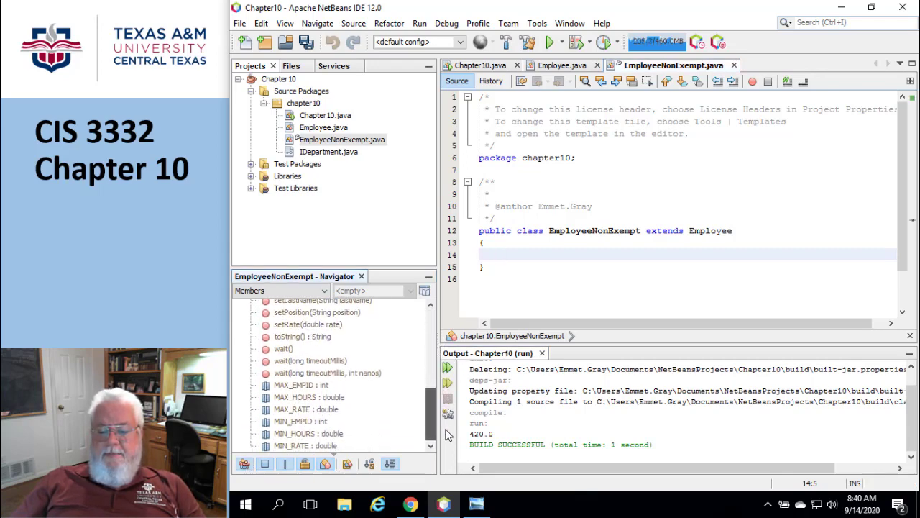
pyautogui.scroll(3)
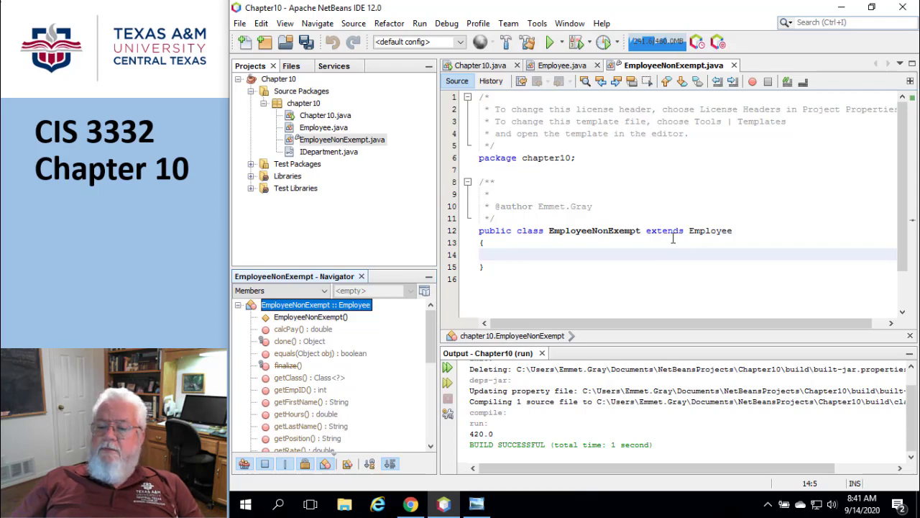
pyautogui.moveTo(563, 231)
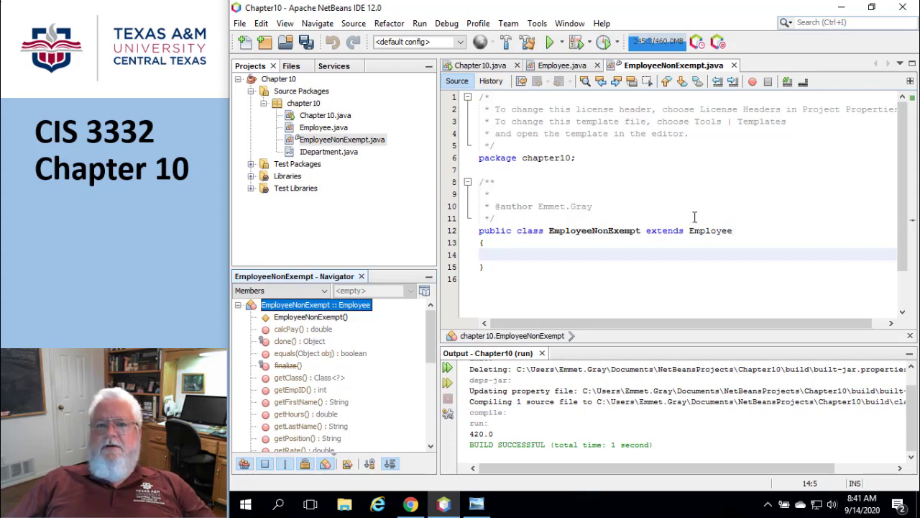
pyautogui.moveTo(748, 213)
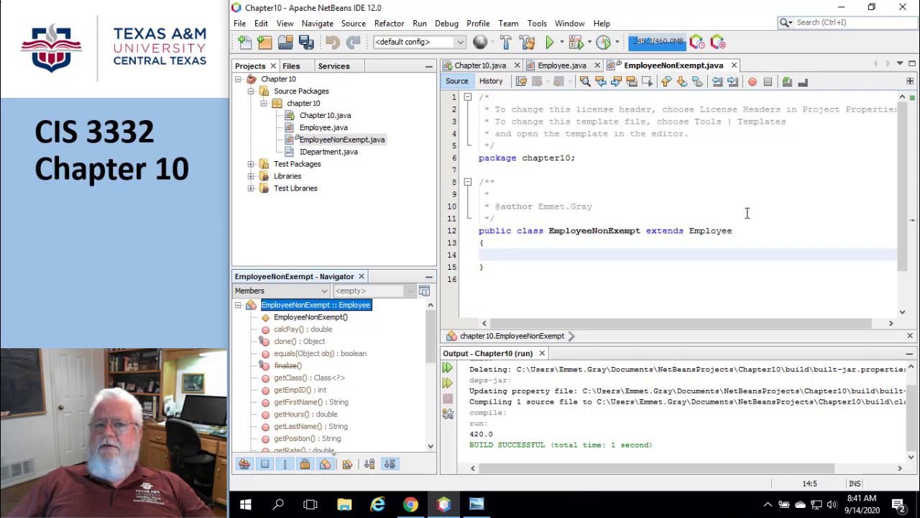
pyautogui.moveTo(584, 265)
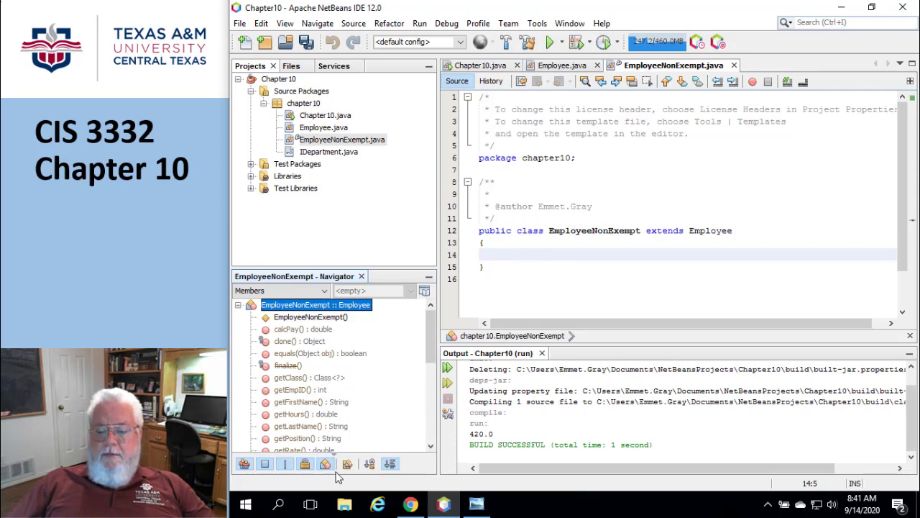
pyautogui.moveTo(346, 463)
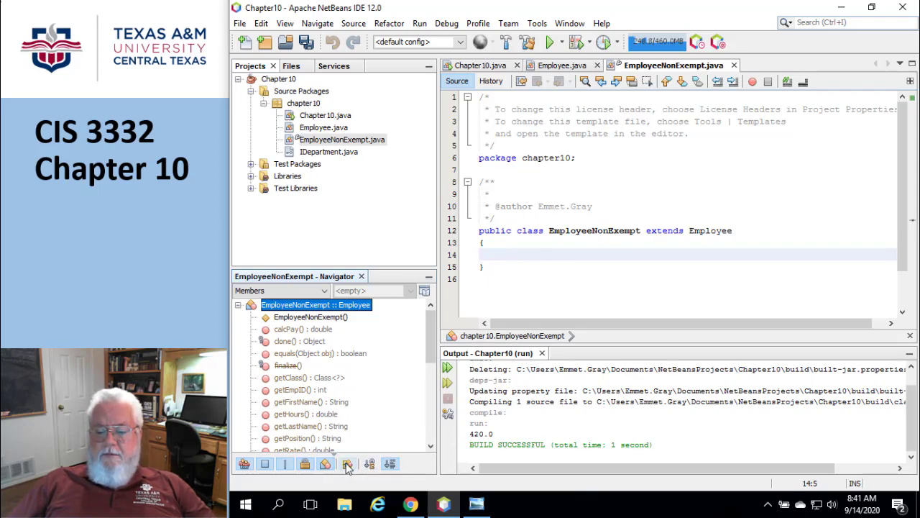
pyautogui.click(348, 463)
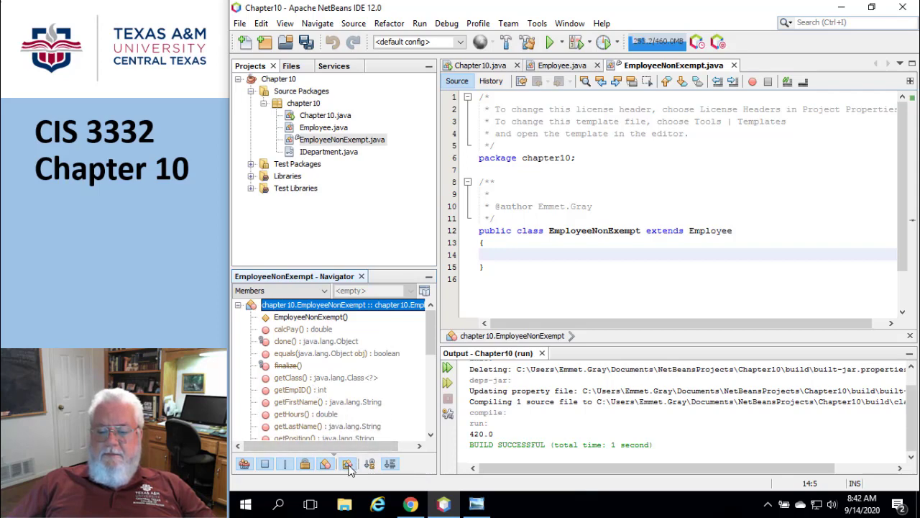
pyautogui.click(348, 463)
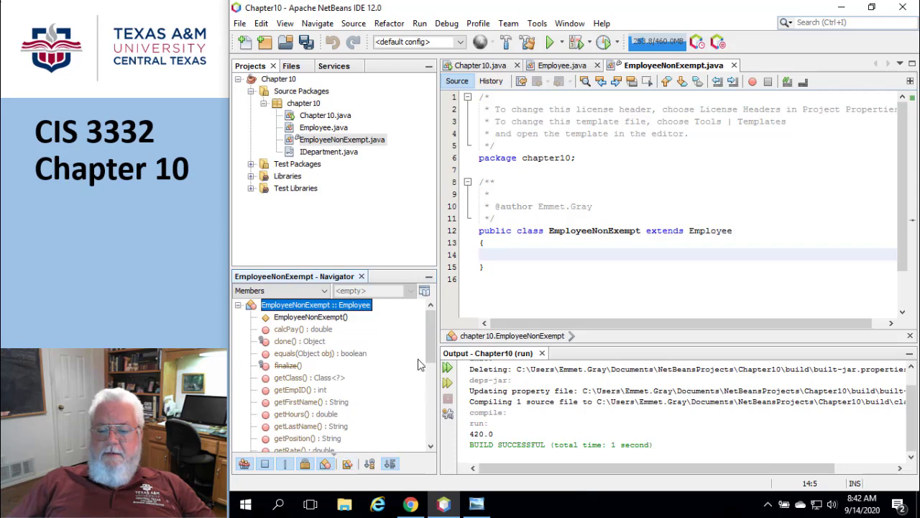
pyautogui.scroll(-3)
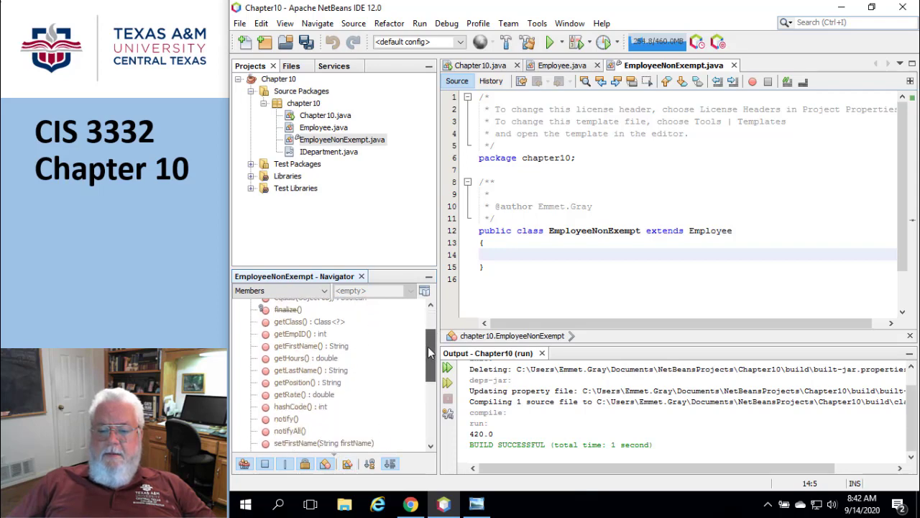
pyautogui.scroll(-3)
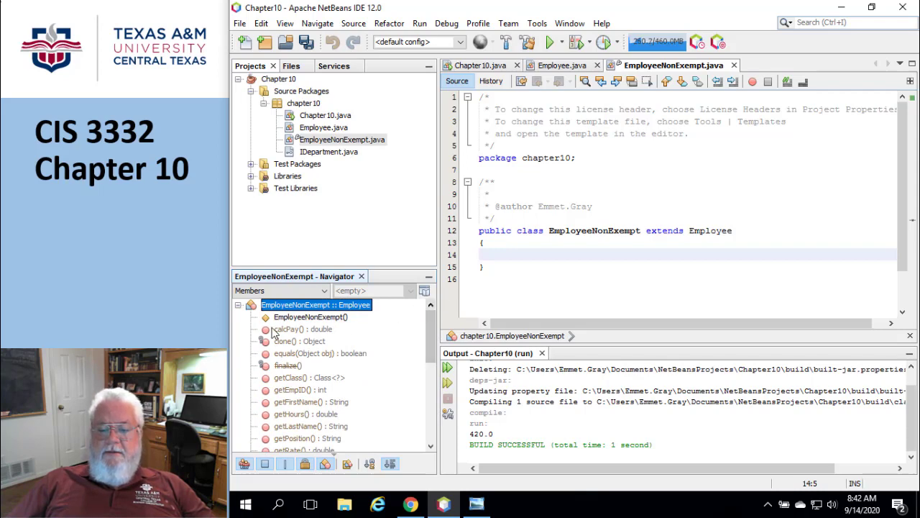
pyautogui.moveTo(272, 329)
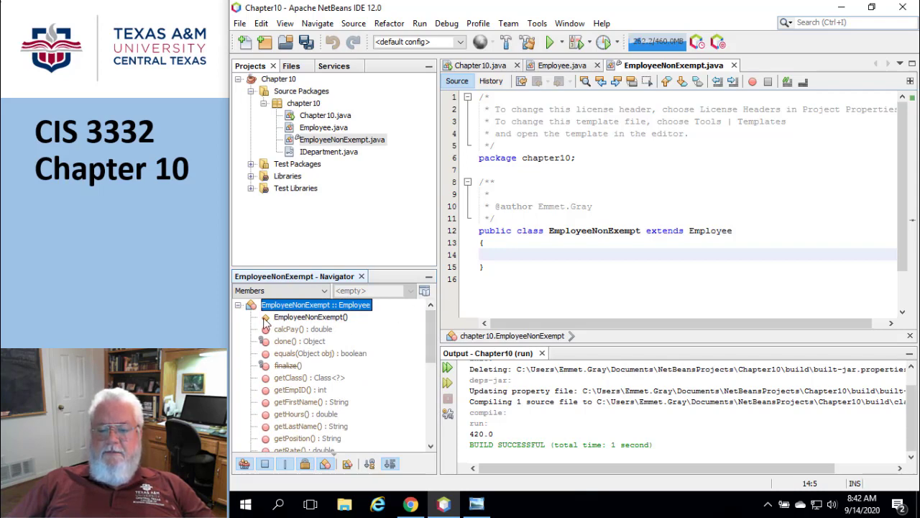
pyautogui.moveTo(300, 322)
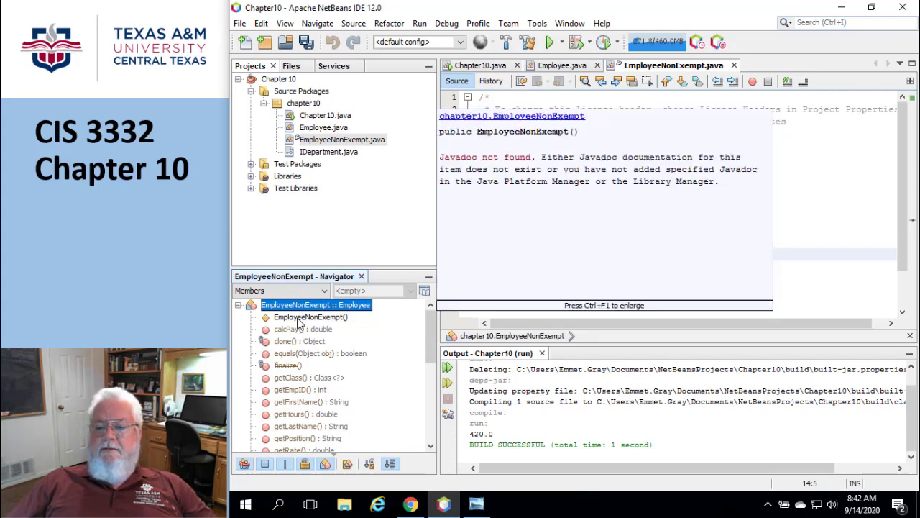
pyautogui.click(457, 81)
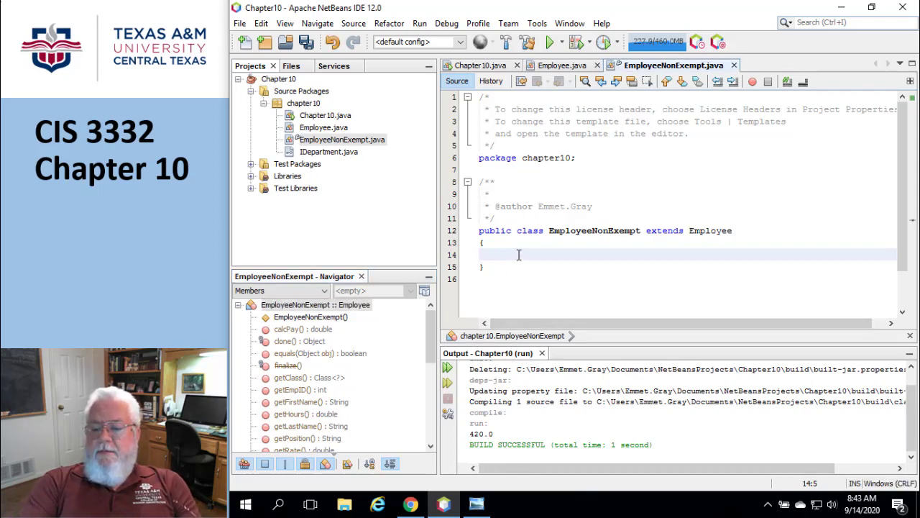
# - Write public EmployeeNonExempt(String firstName, String lastName, String position) as the constructor header
pyautogui.write('pu')
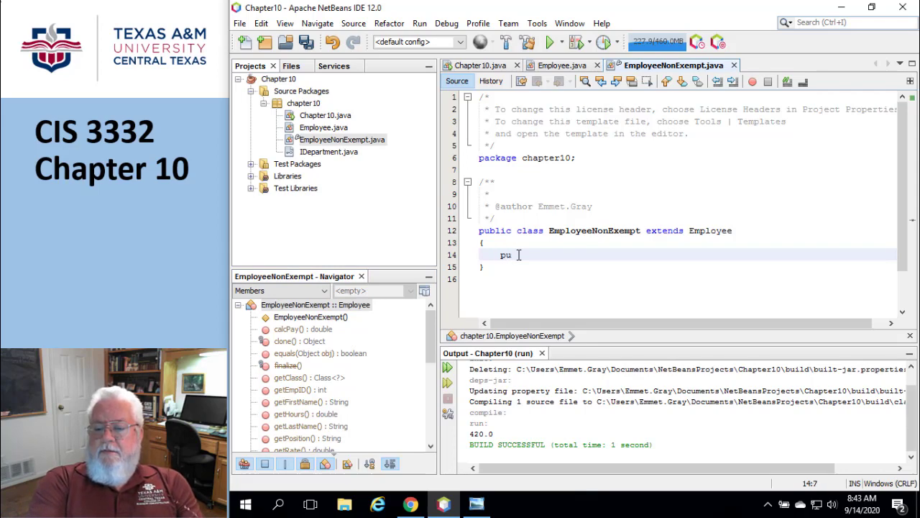
pyautogui.write('blic')
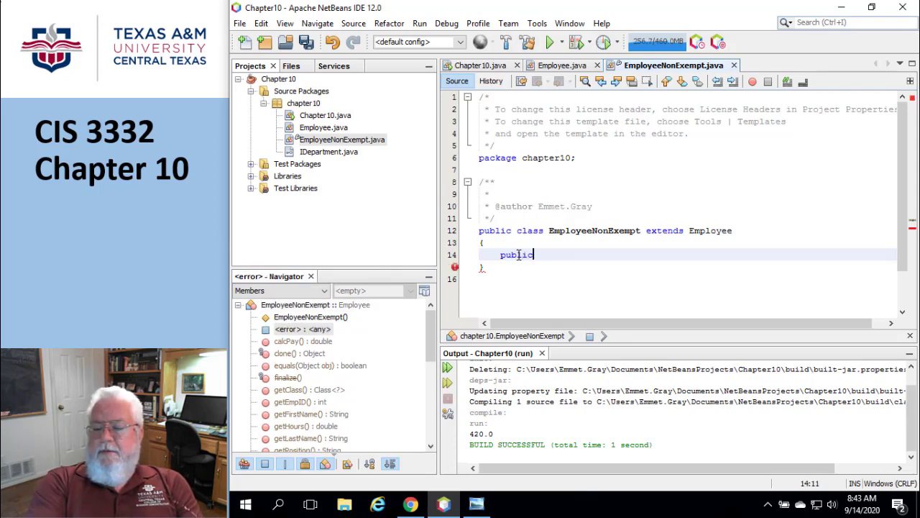
pyautogui.write('EmployeeN')
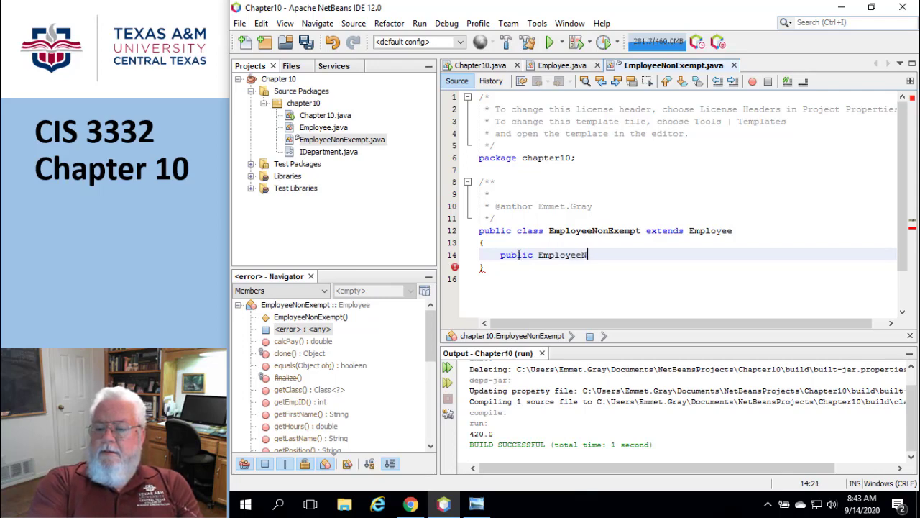
pyautogui.write('onExc')
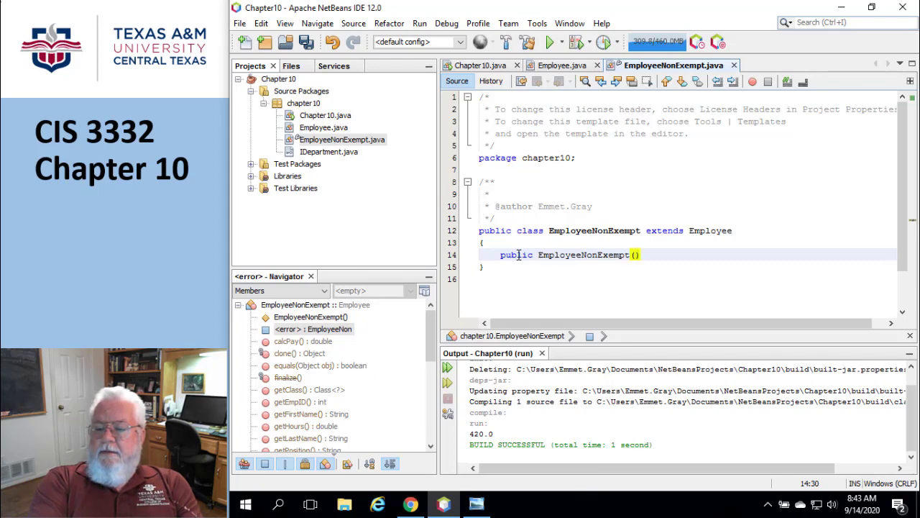
pyautogui.write('String fi')
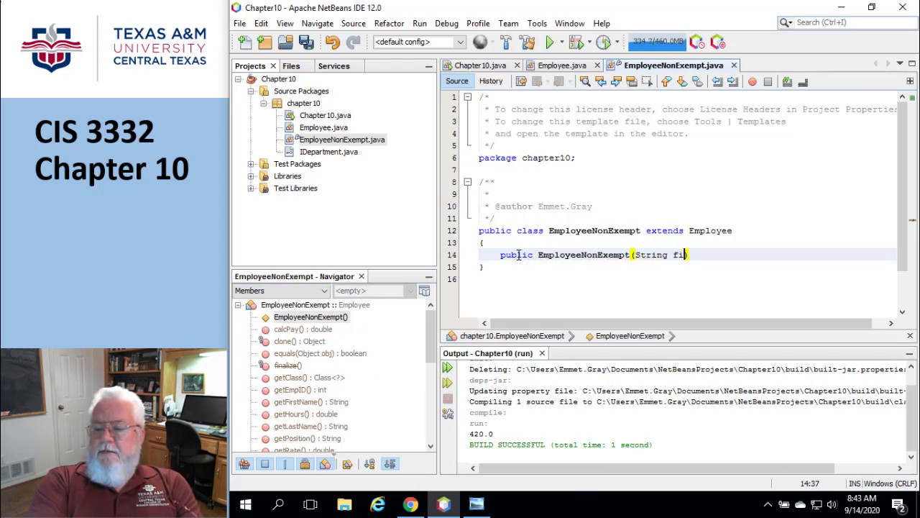
pyautogui.write('rstName, s')
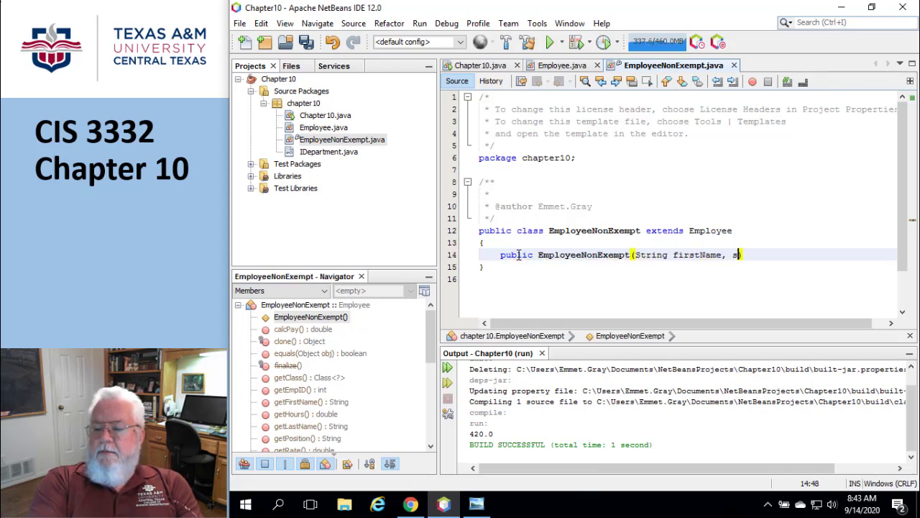
pyautogui.write('tring')
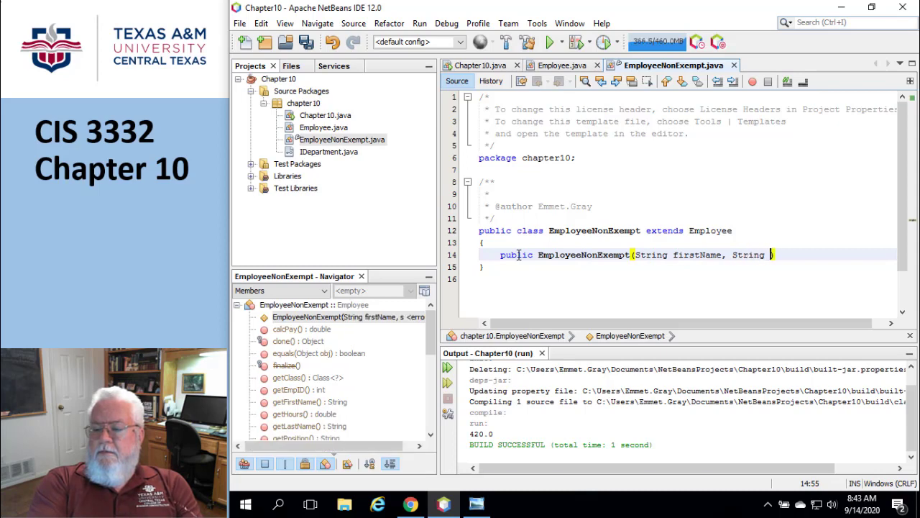
pyautogui.write('lastName)')
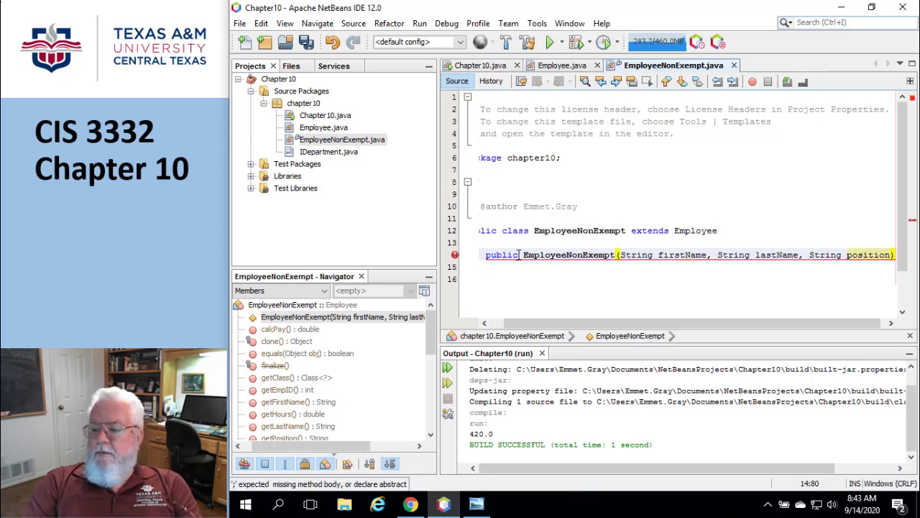
# - Add the constructor's braces and leave an empty body line ready for code
pyautogui.write('{')
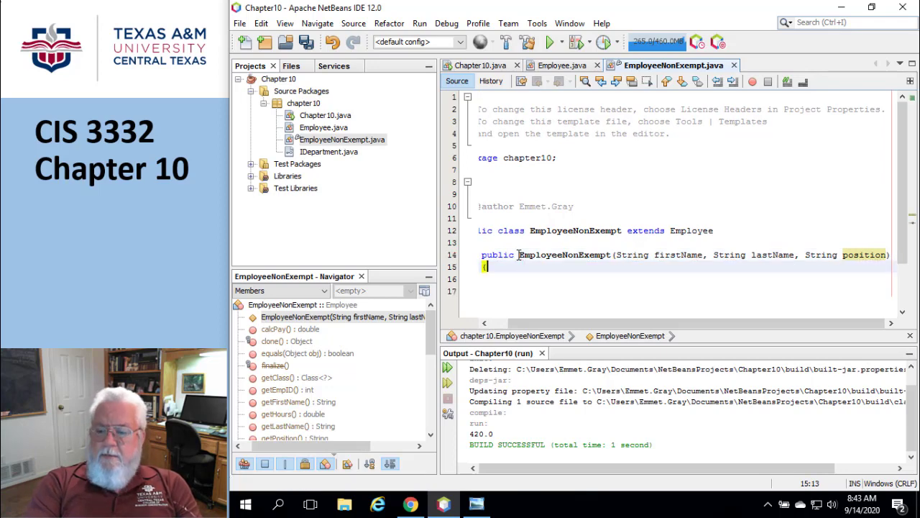
pyautogui.press('enter')
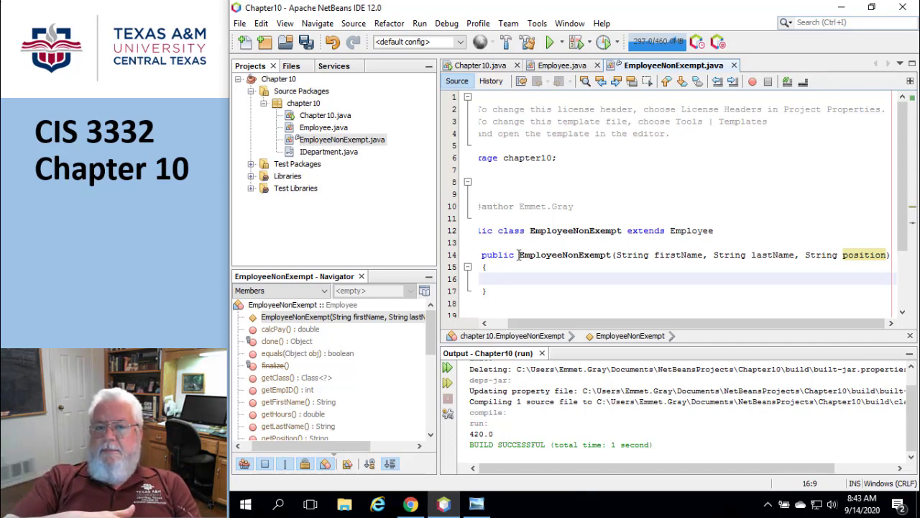
pyautogui.click(503, 279)
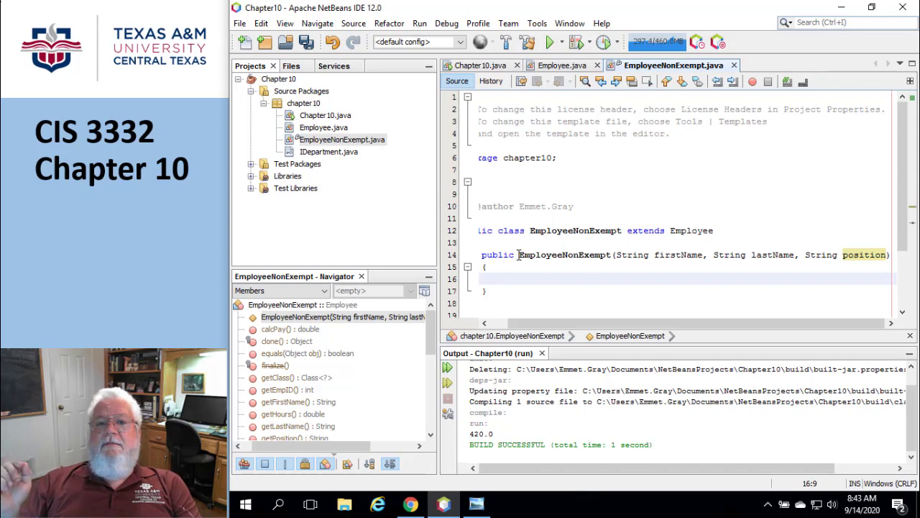
# - Call super.setFirstName(firstName); in the constructor and start super.setP… for the next setter
pyautogui.click(503, 279)
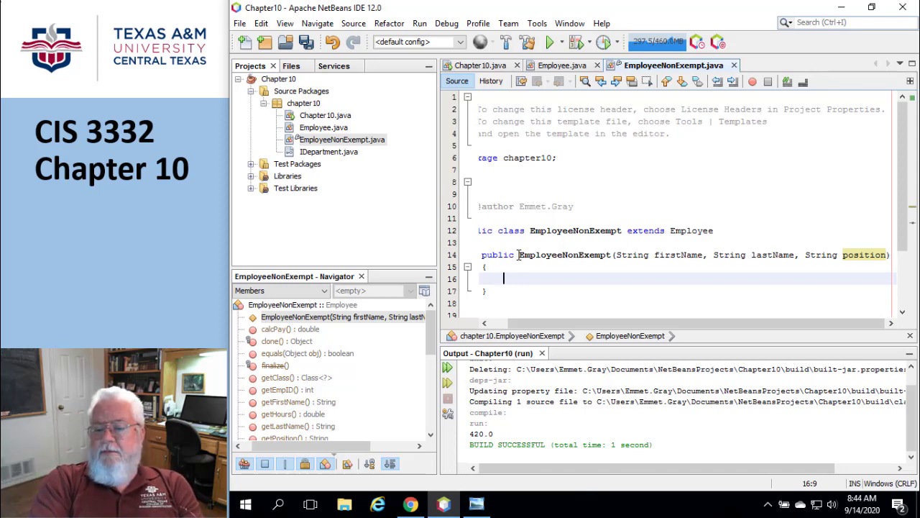
pyautogui.write('s')
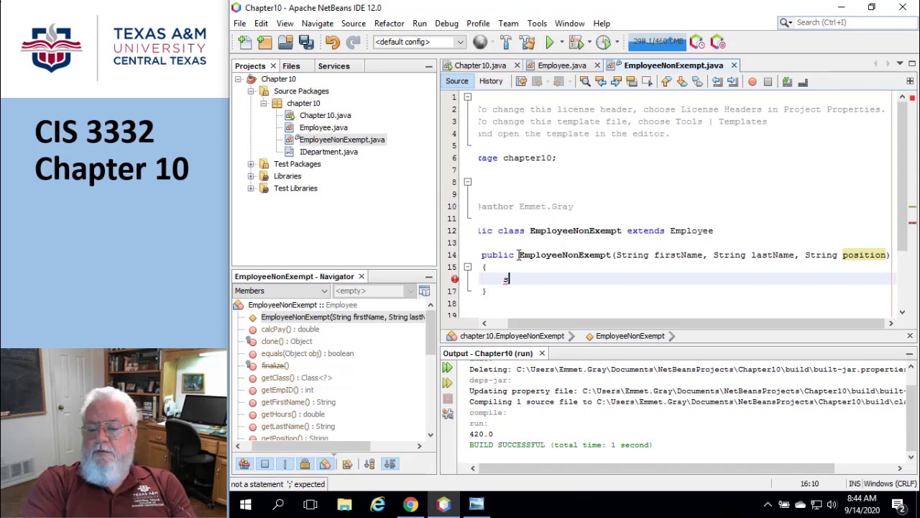
pyautogui.write('super.')
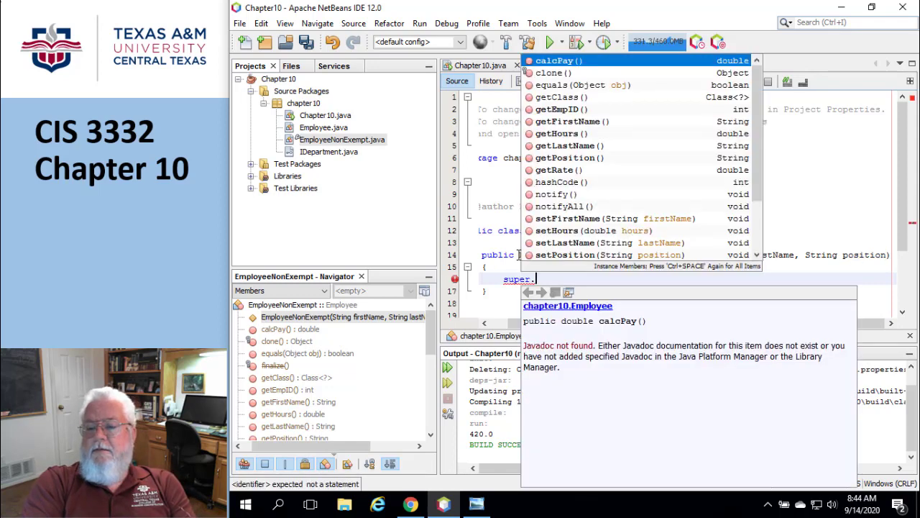
pyautogui.write('setFirstName(firstName);')
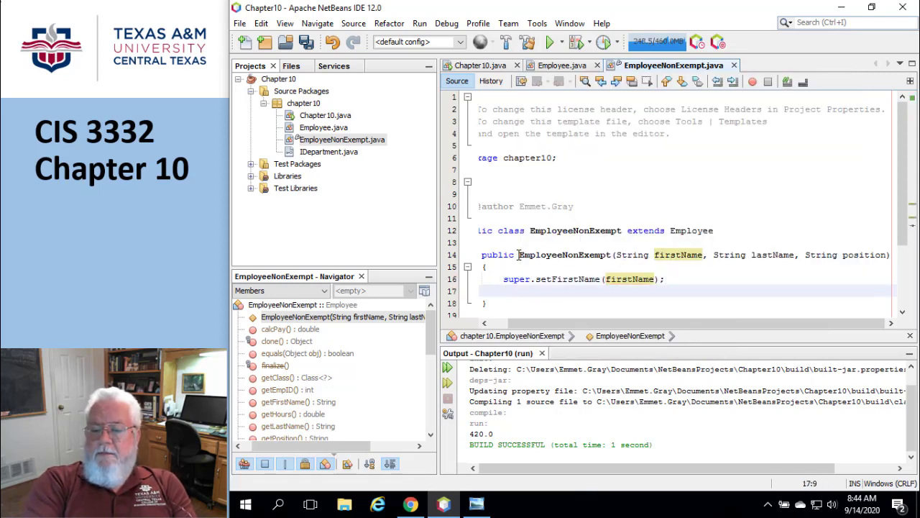
pyautogui.write('suy')
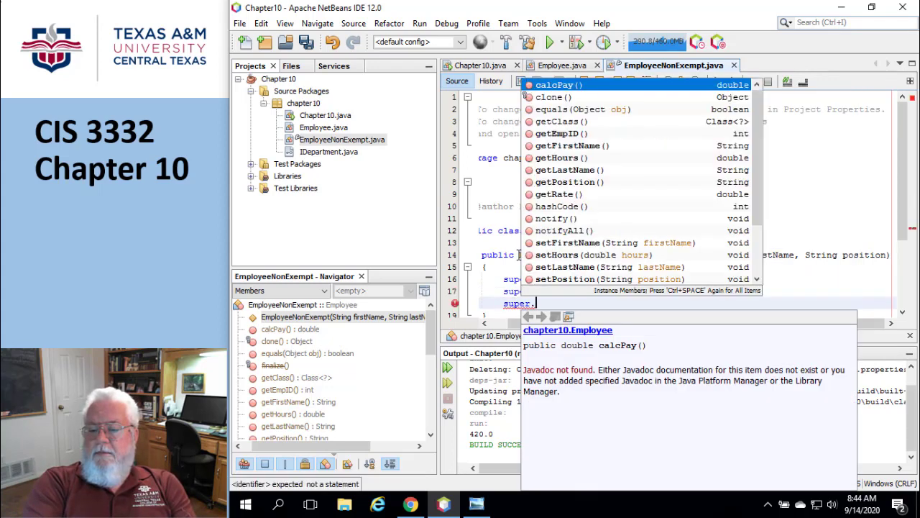
pyautogui.write('setP')
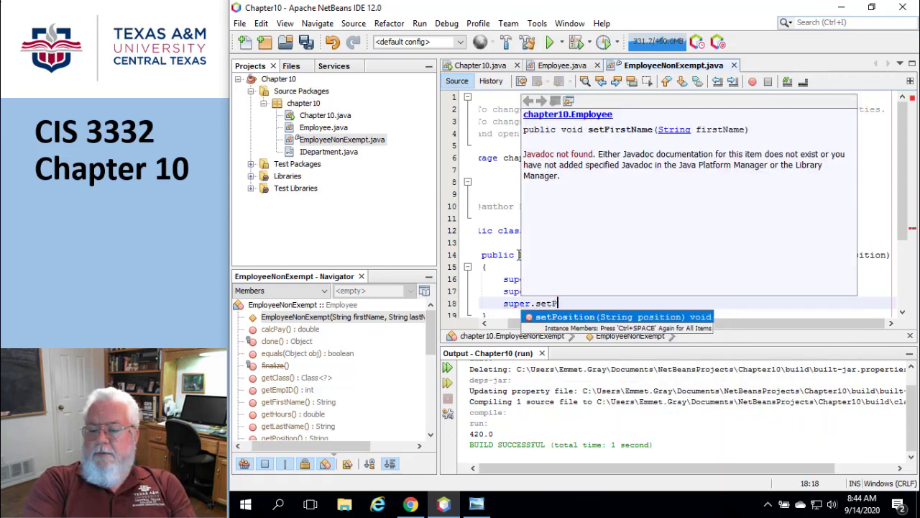